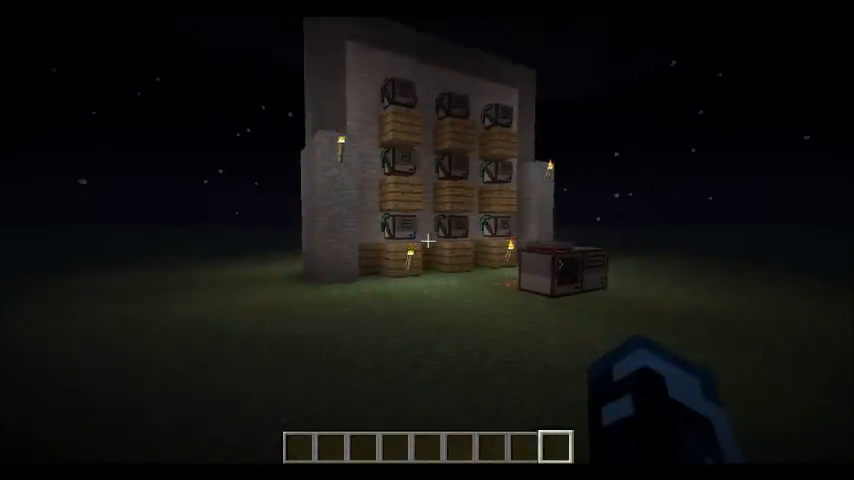
{"action": "mouse_move", "coordinate": [427, 240]}
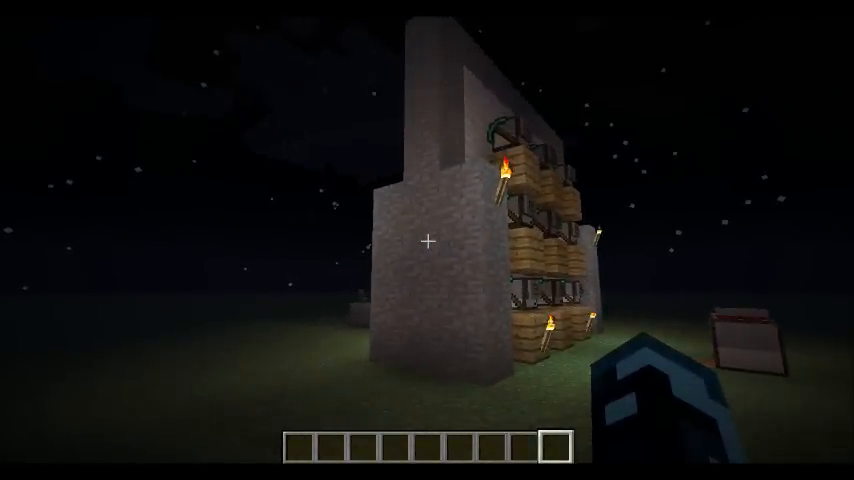
{"action": "mouse_move", "coordinate": [427, 240]}
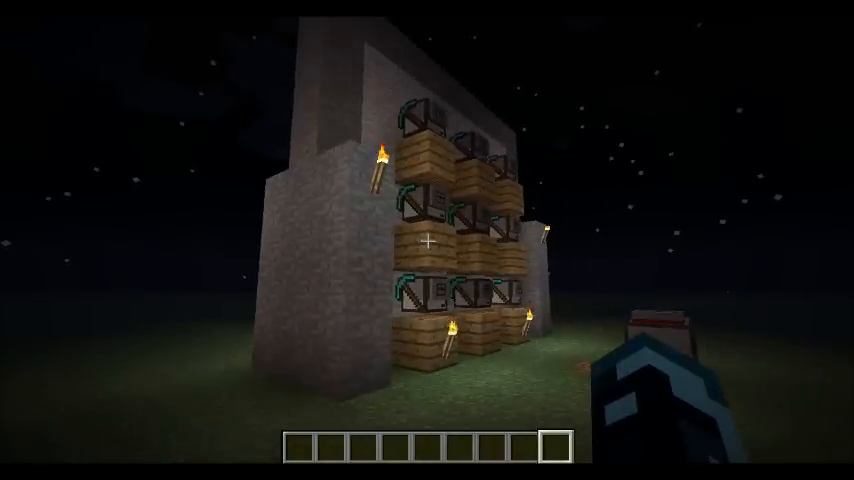
{"action": "mouse_move", "coordinate": [427, 240]}
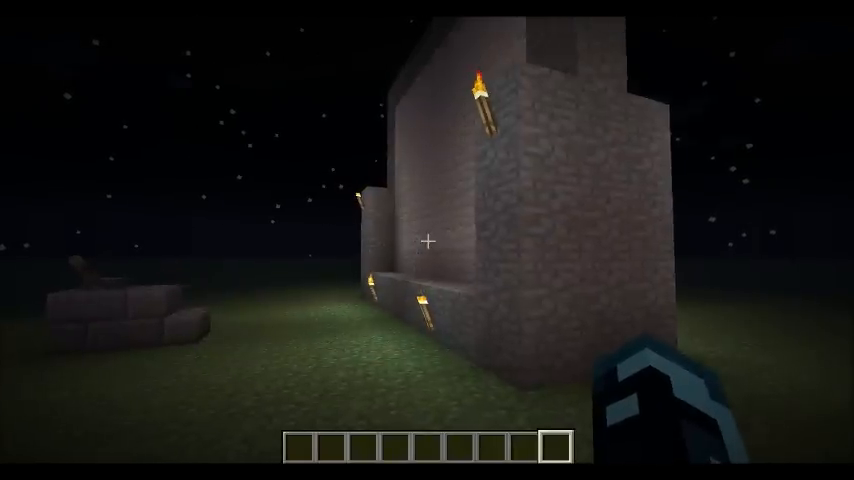
{"action": "mouse_move", "coordinate": [427, 240]}
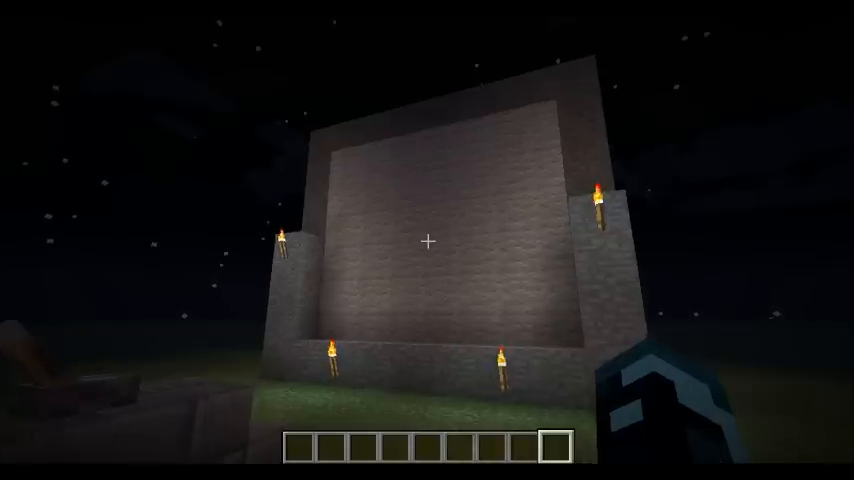
{"action": "mouse_move", "coordinate": [427, 240]}
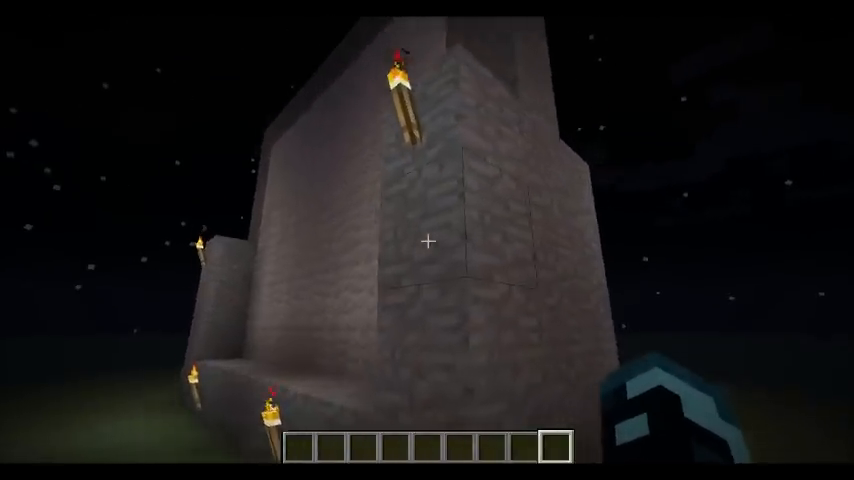
{"action": "mouse_move", "coordinate": [427, 240]}
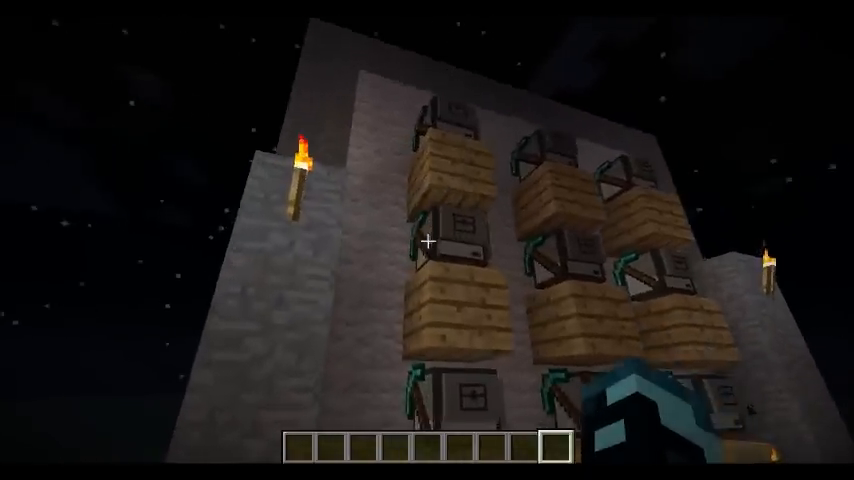
{"action": "mouse_move", "coordinate": [427, 240]}
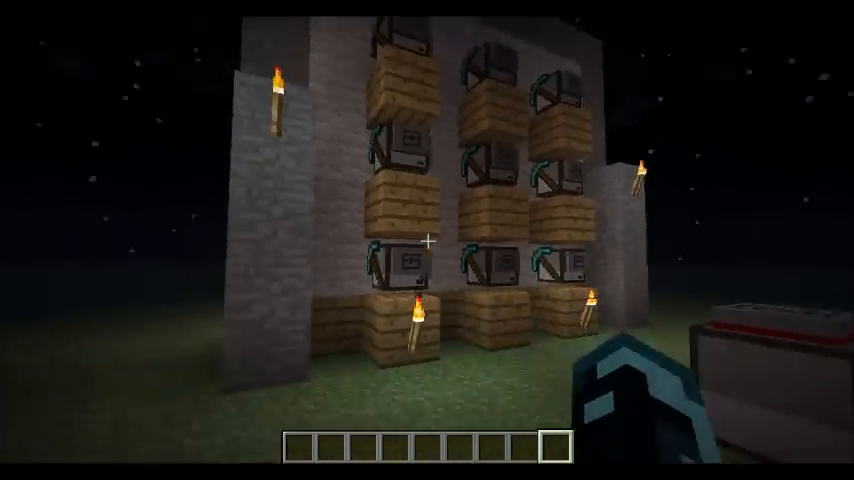
{"action": "mouse_move", "coordinate": [427, 240]}
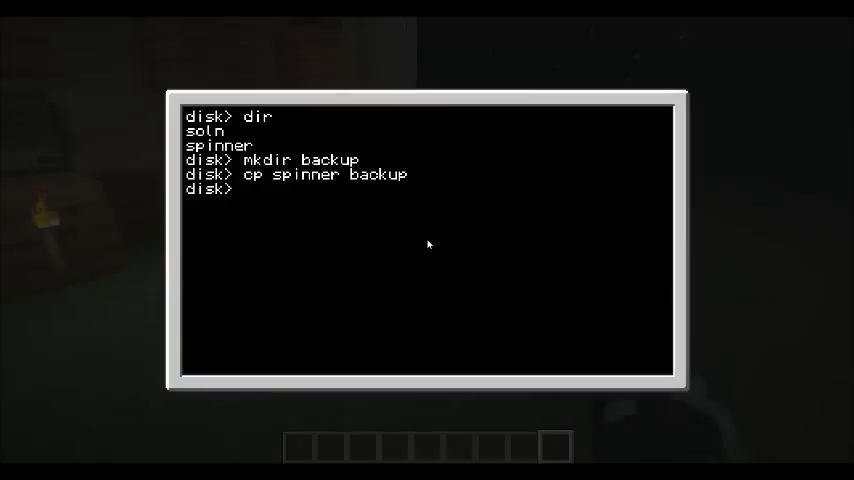
- Copy spinner into a new backup folder and list the directory contents
{"action": "type", "text": "ls"}
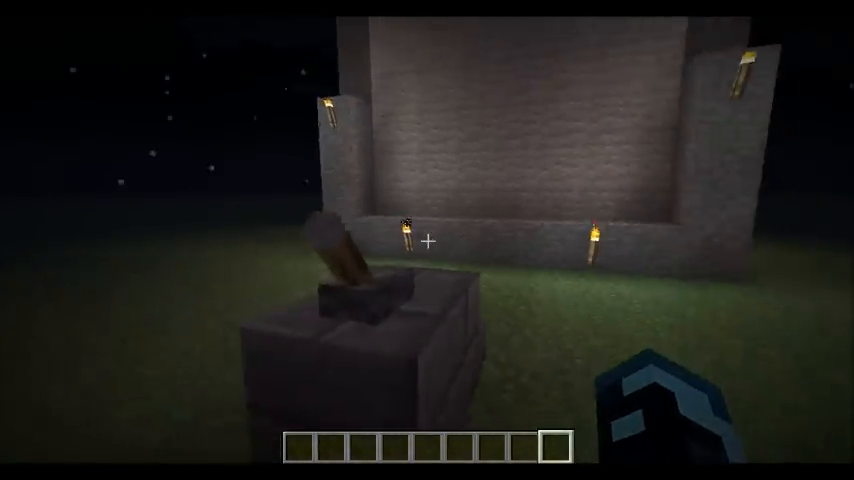
{"action": "mouse_move", "coordinate": [427, 240]}
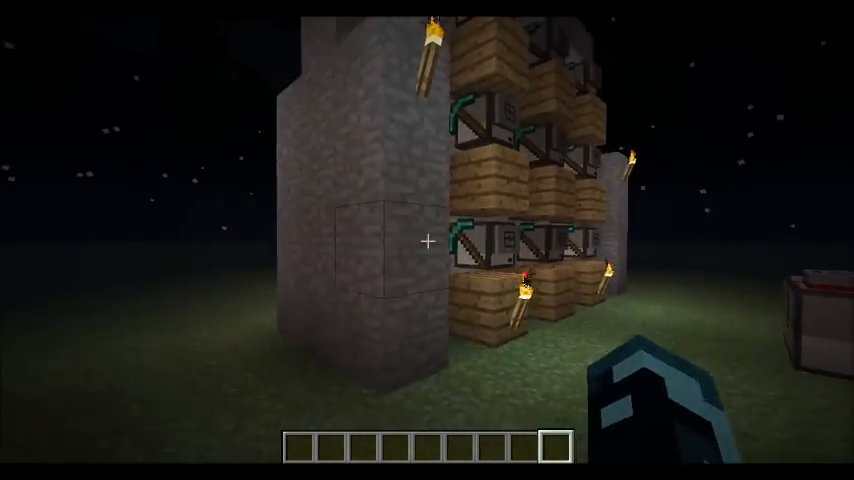
{"action": "mouse_move", "coordinate": [427, 240]}
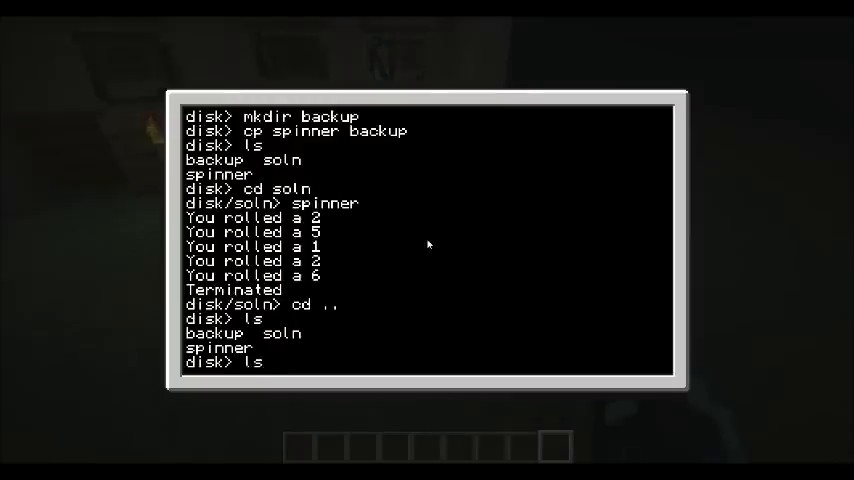
- List the files, change into the soln folder, and leave the computer's console
{"action": "key", "text": "escape"}
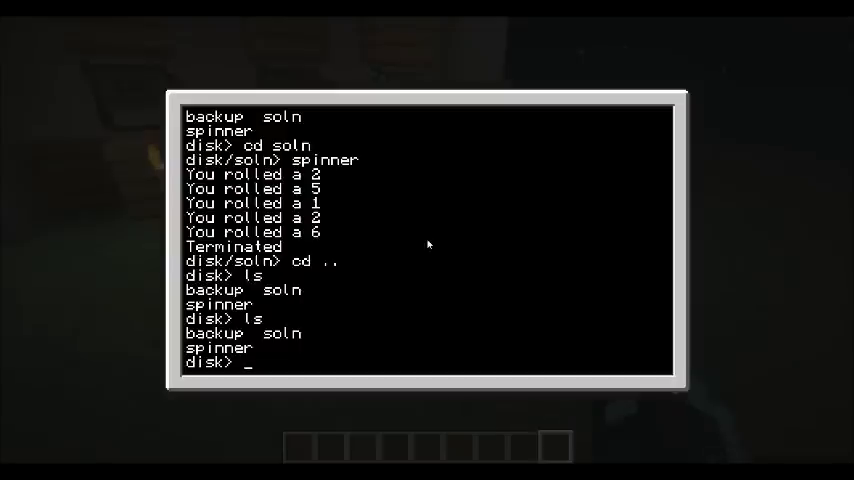
{"action": "type", "text": "cd soln"}
{"action": "type", "text": "edit l"}
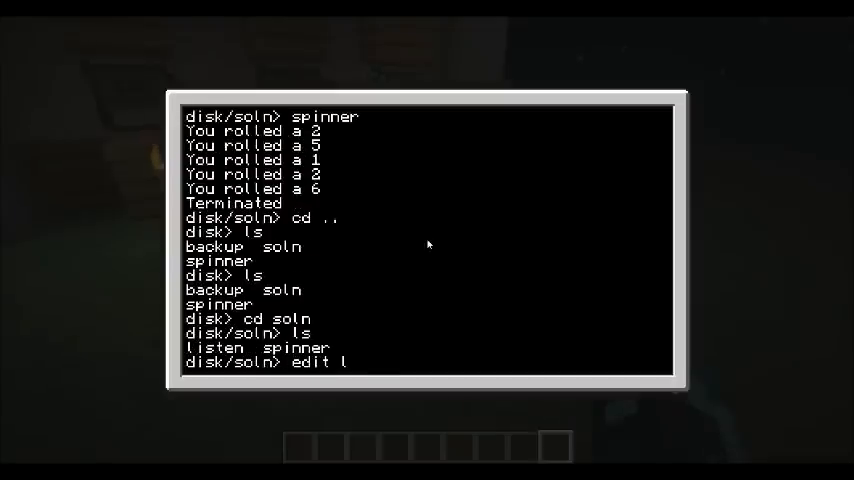
{"action": "key", "text": "escape"}
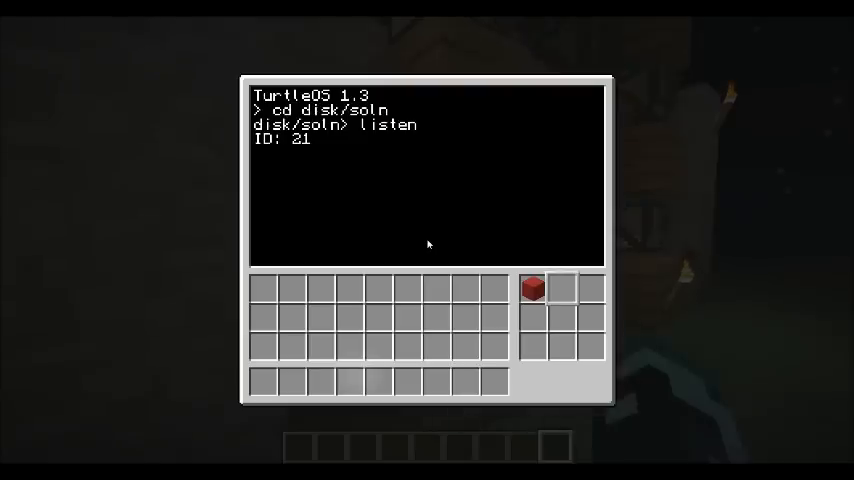
- Inspect several turtles' listen program output and red wool inventories
{"action": "key", "text": "Escape"}
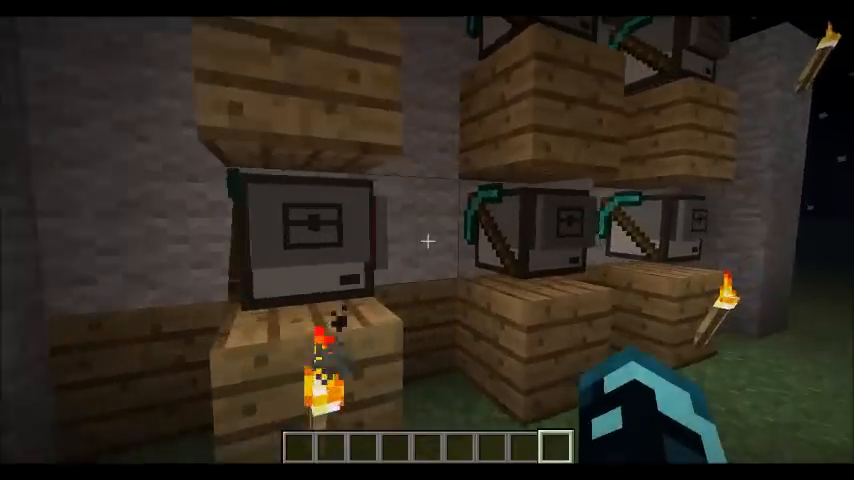
{"action": "mouse_move", "coordinate": [427, 240]}
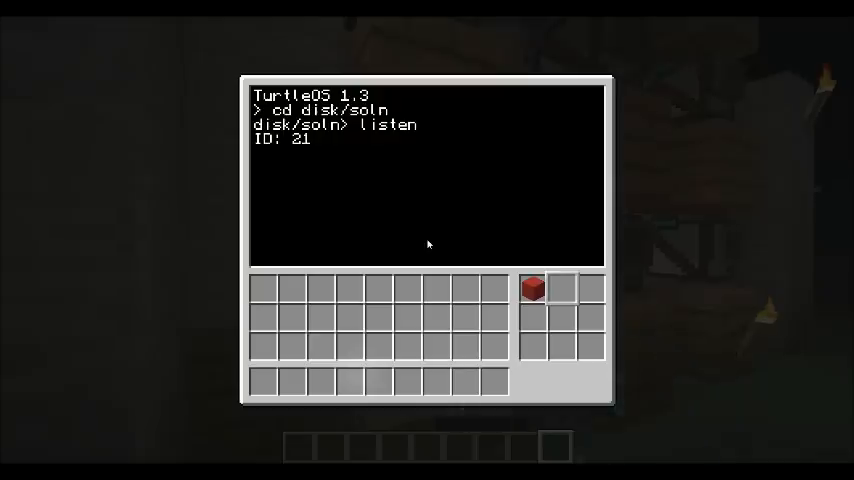
{"action": "key", "text": "Escape"}
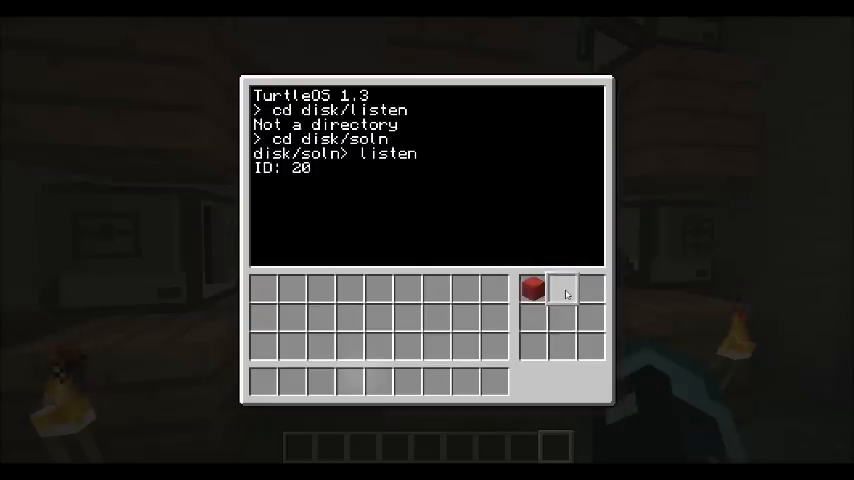
{"action": "key", "text": "Escape"}
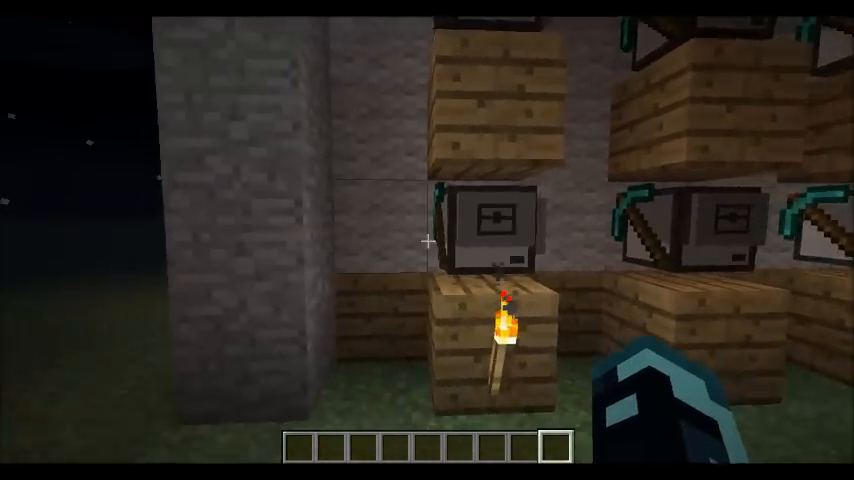
{"action": "mouse_move", "coordinate": [427, 240]}
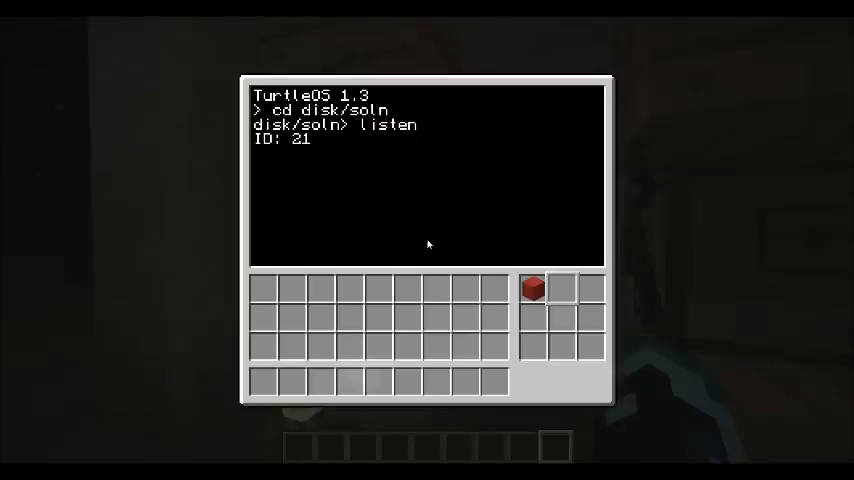
{"action": "mouse_move", "coordinate": [560, 290]}
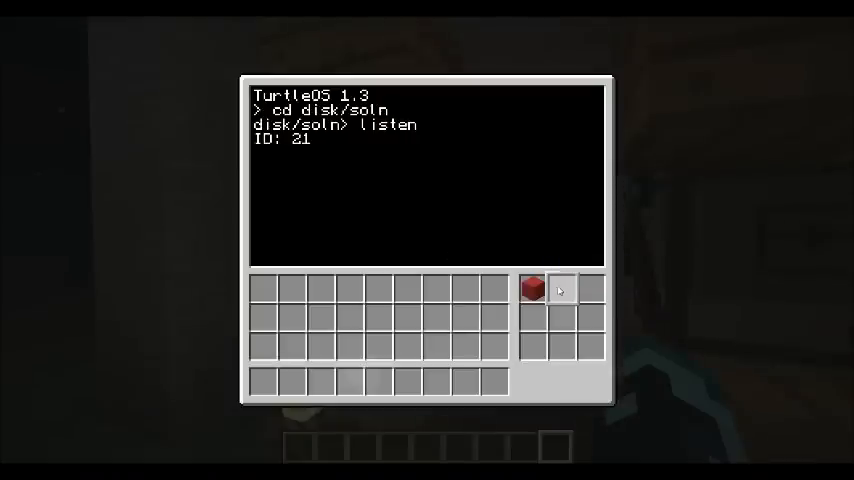
{"action": "key", "text": "Escape"}
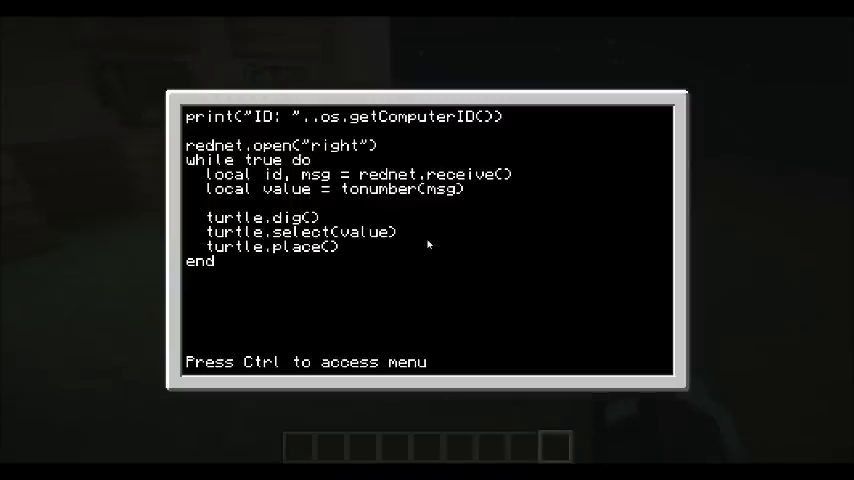
- Read the listen program's rednet code and the help rednet page, then reopen and exit the editor
{"action": "key", "text": "ctrl"}
{"action": "type", "text": "ls"}
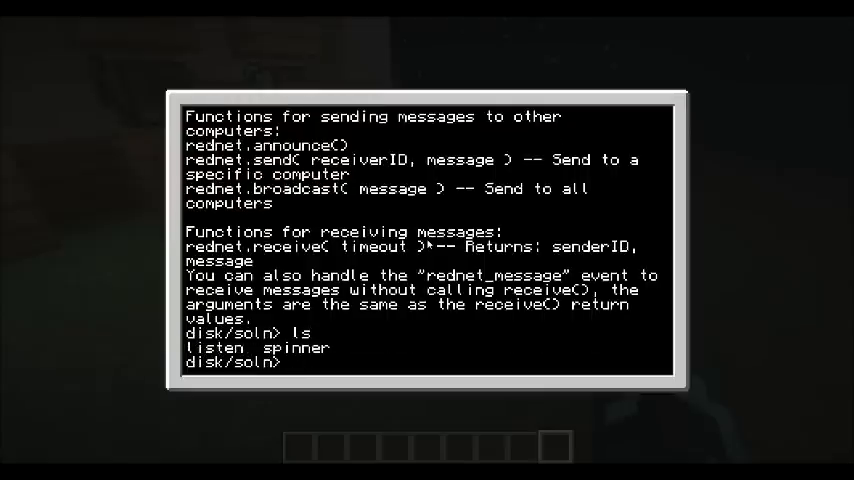
{"action": "type", "text": "edit li"}
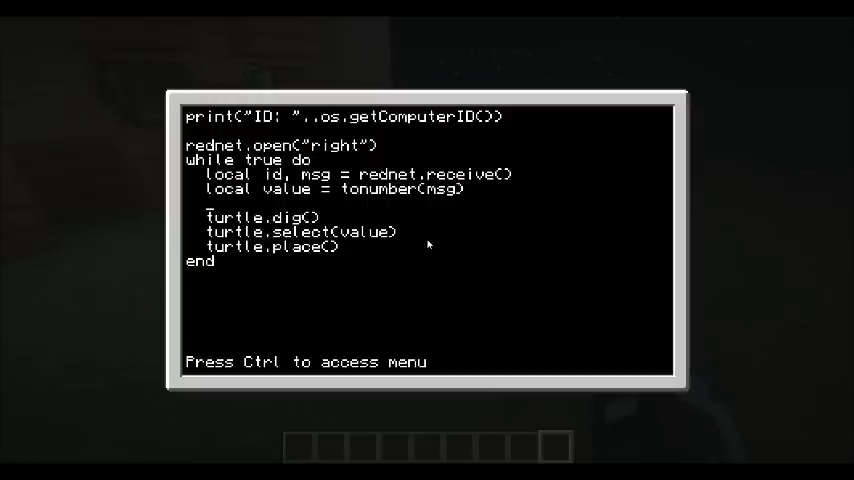
{"action": "left_click", "coordinate": [404, 231]}
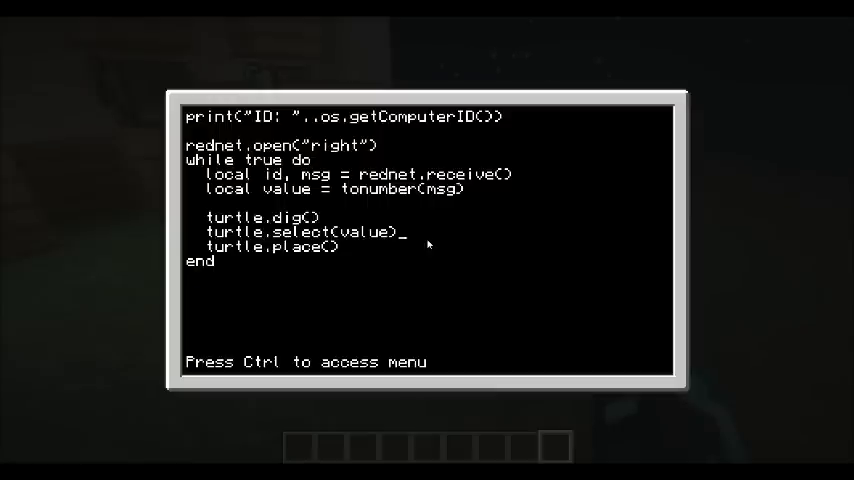
{"action": "key", "text": "Escape"}
{"action": "type", "text": "lua"}
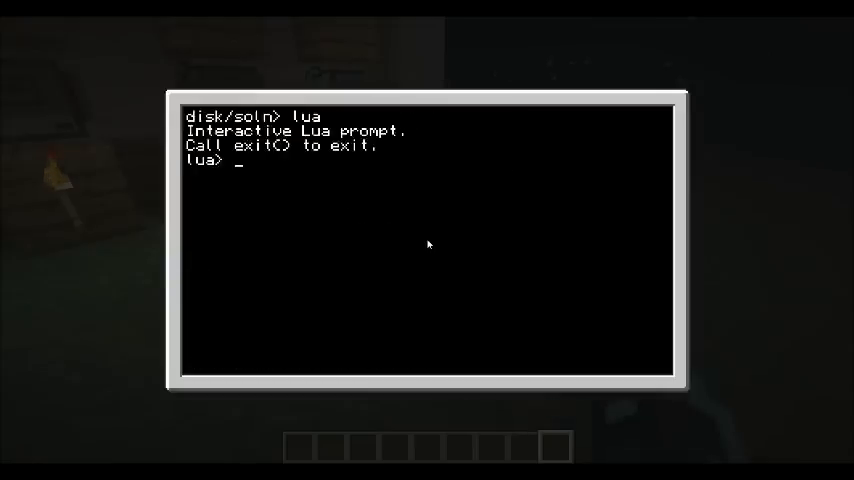
- Broadcast rolls "2", "1", "2" via rednet.broadcast, view the wall, then exit Lua
{"action": "type", "text": "rednet."}
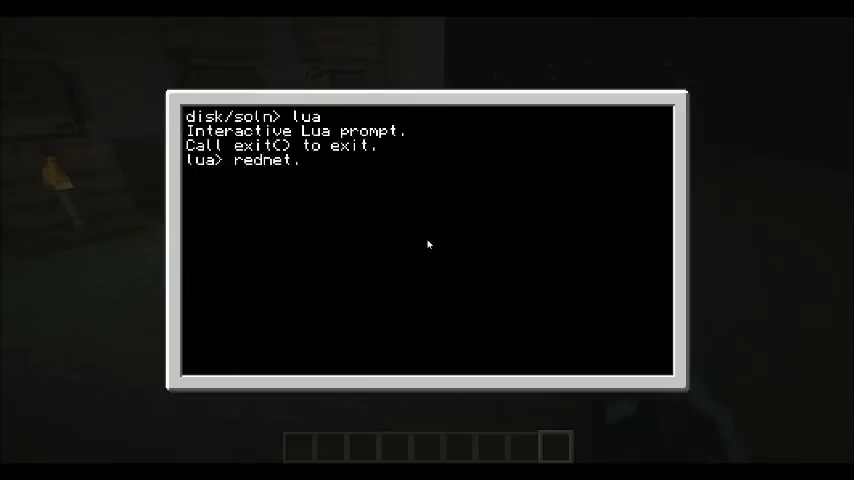
{"action": "type", "text": "broadcast("}
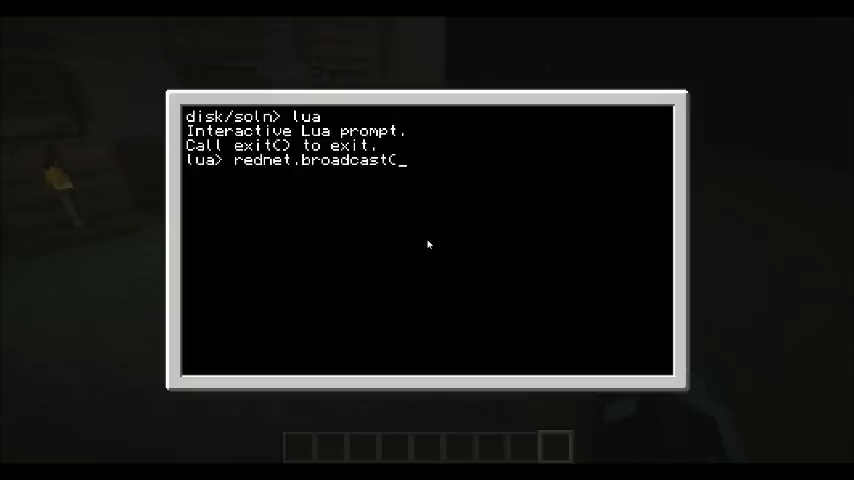
{"action": "type", "text": "\""}
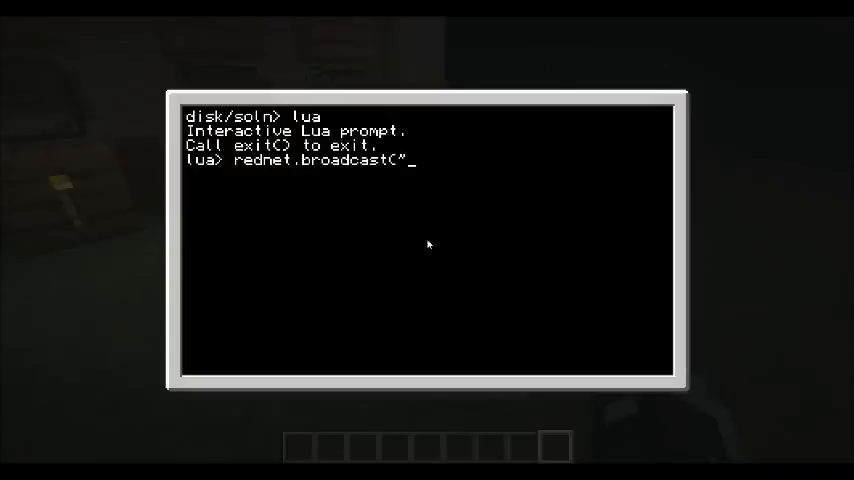
{"action": "type", "text": "2\")"}
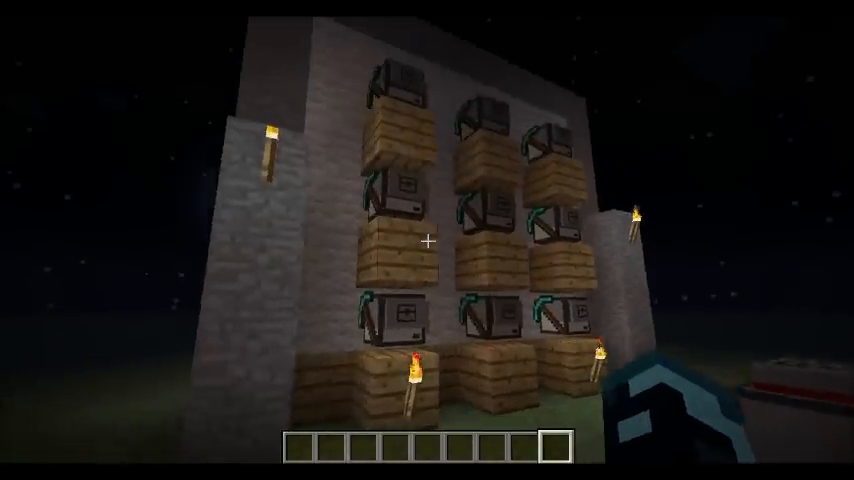
{"action": "mouse_move", "coordinate": [427, 240]}
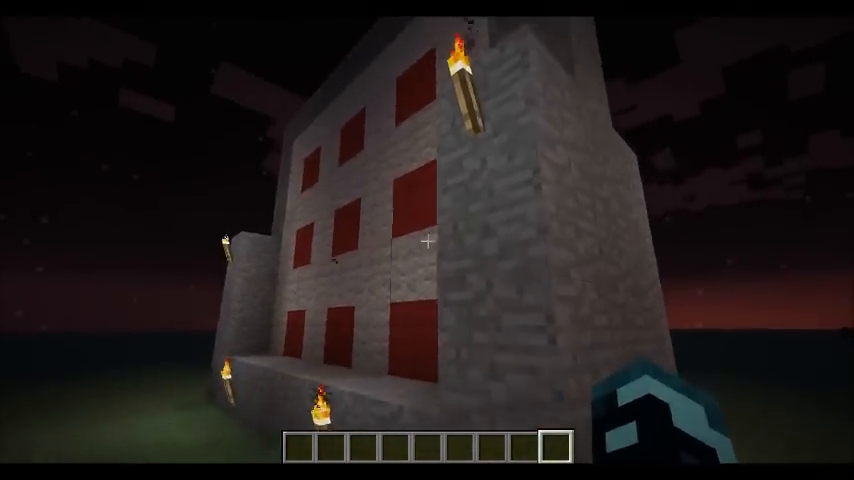
{"action": "left_click", "coordinate": [427, 240]}
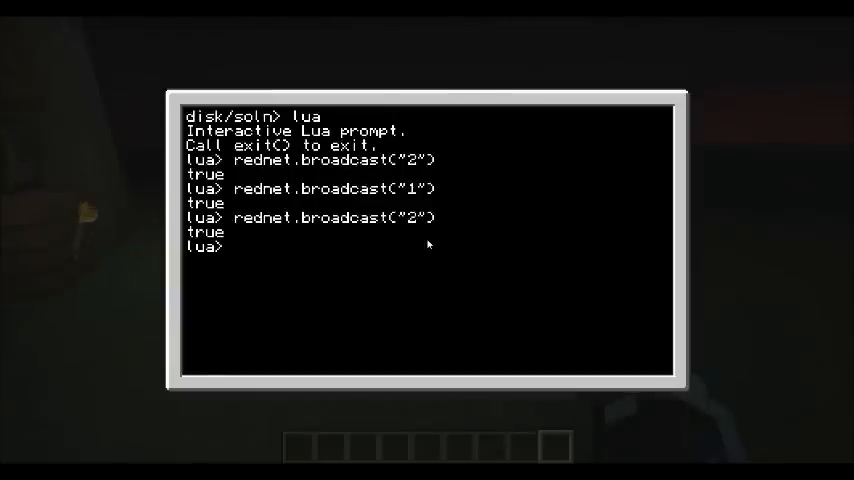
{"action": "type", "text": "exit("}
{"action": "type", "text": "edit"}
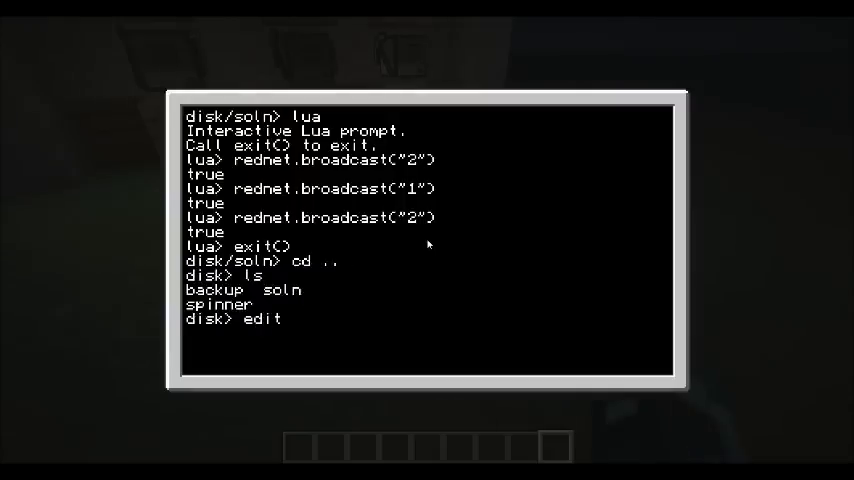
- Open spinner in the editor and add a new line below the nine-entry lights table
{"action": "key", "text": "Return"}
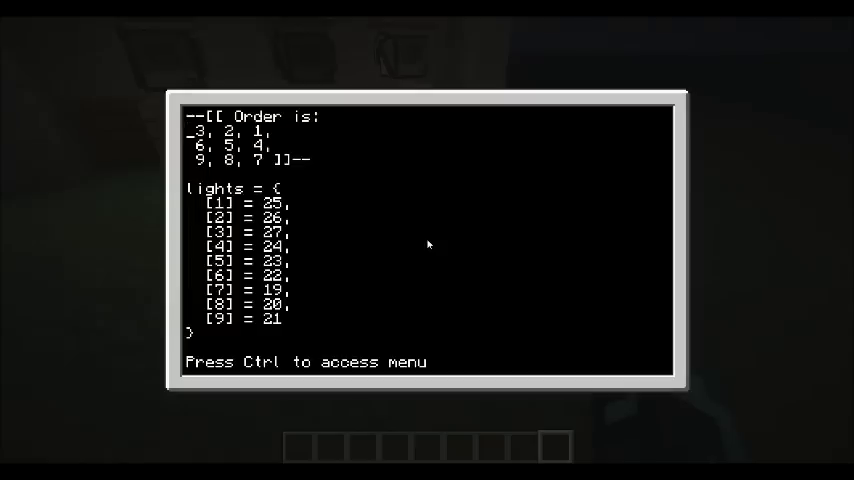
{"action": "key", "text": "Escape"}
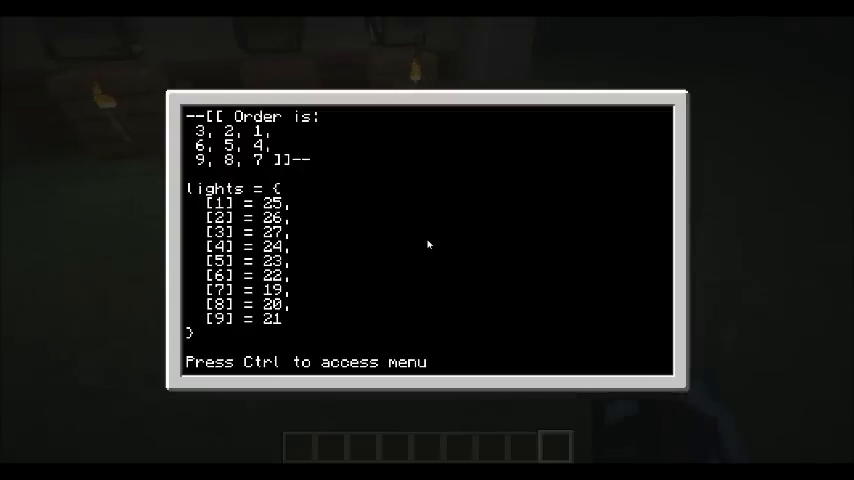
{"action": "key", "text": "Return"}
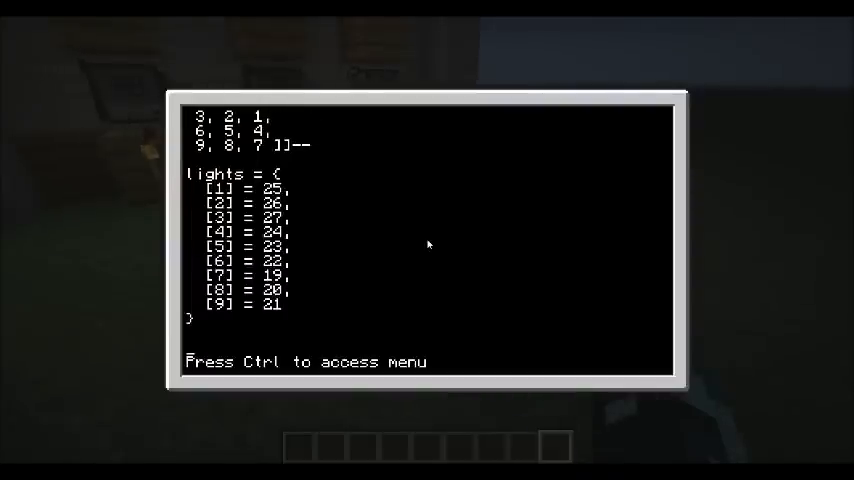
- Type a while true loop with laststate, then discard it and exit to the shell
{"action": "type", "text": "while"}
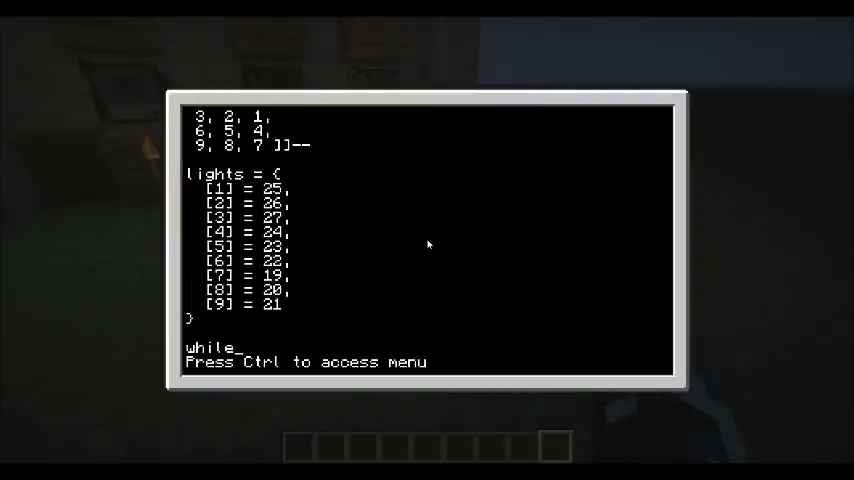
{"action": "type", "text": "true"}
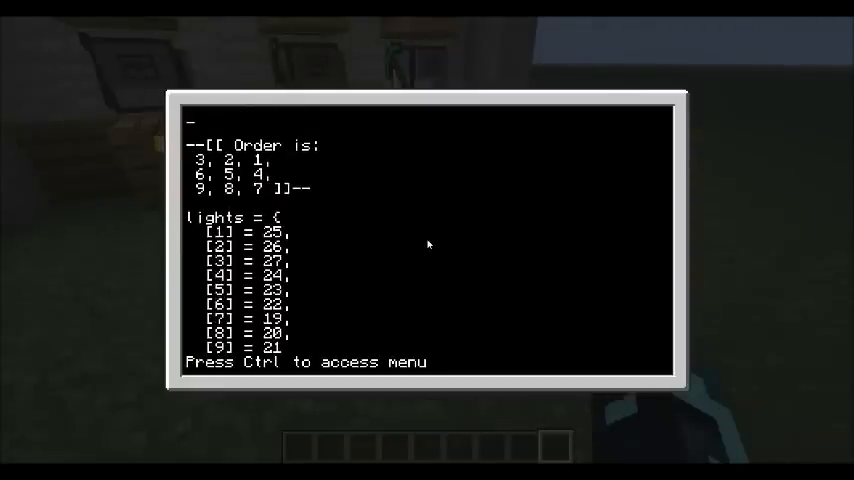
{"action": "type", "text": "laststate"}
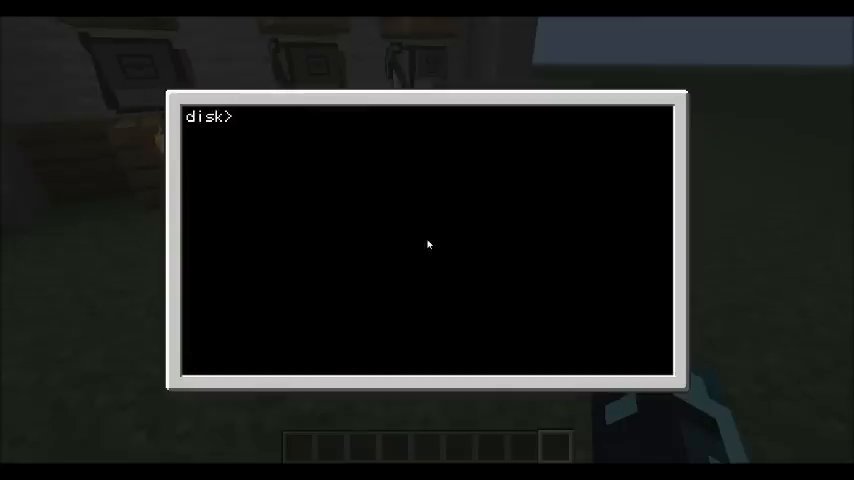
- Browse help redstone, try side names top, bottom and front, then reopen spinner
{"action": "type", "text": "help redstone"}
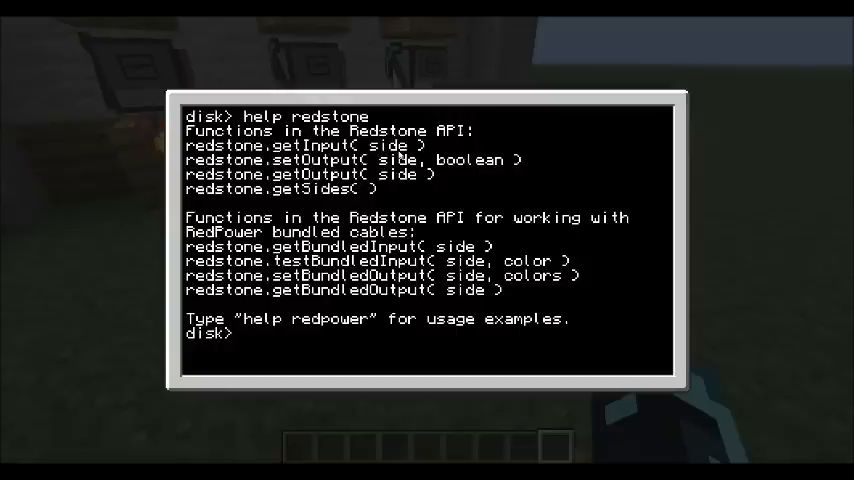
{"action": "type", "text": "top"}
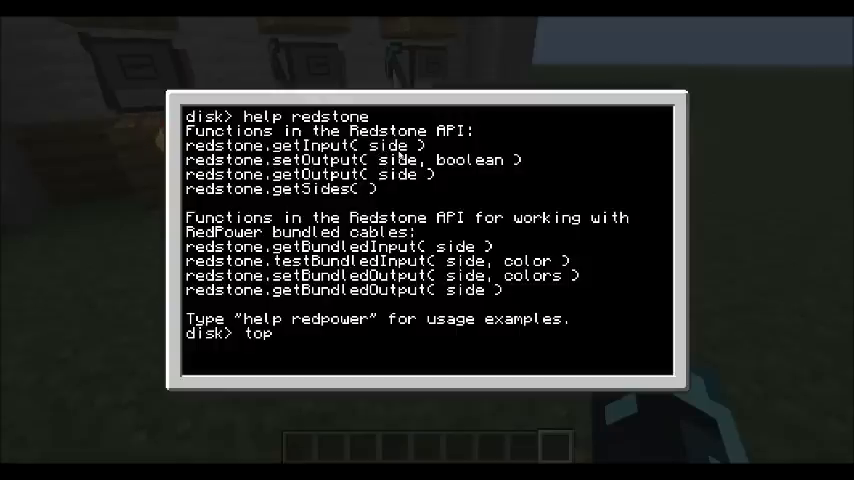
{"action": "type", "text": "bo"}
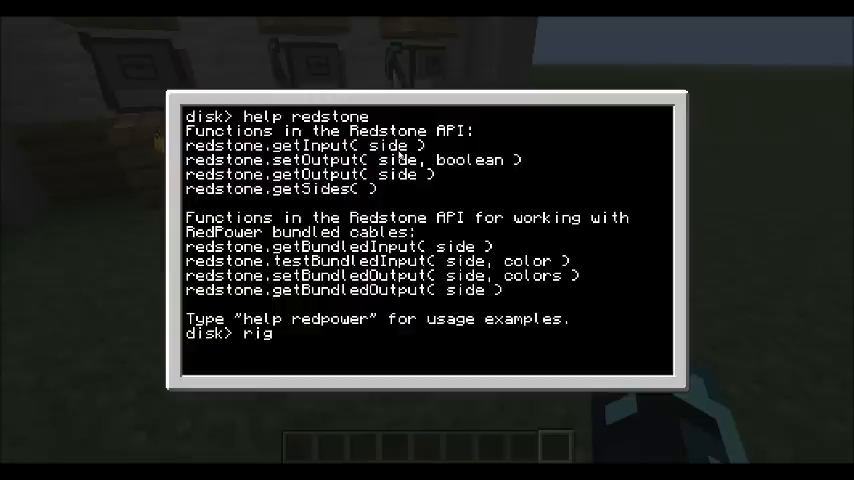
{"action": "type", "text": "fron"}
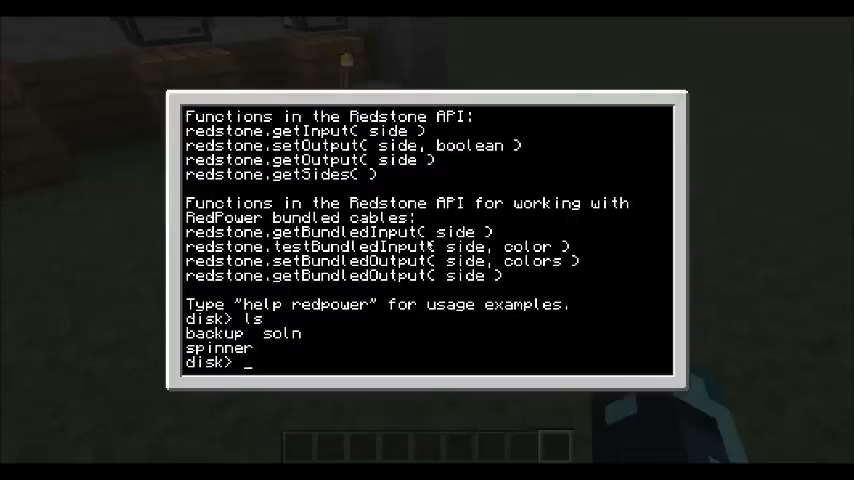
{"action": "type", "text": "edit"}
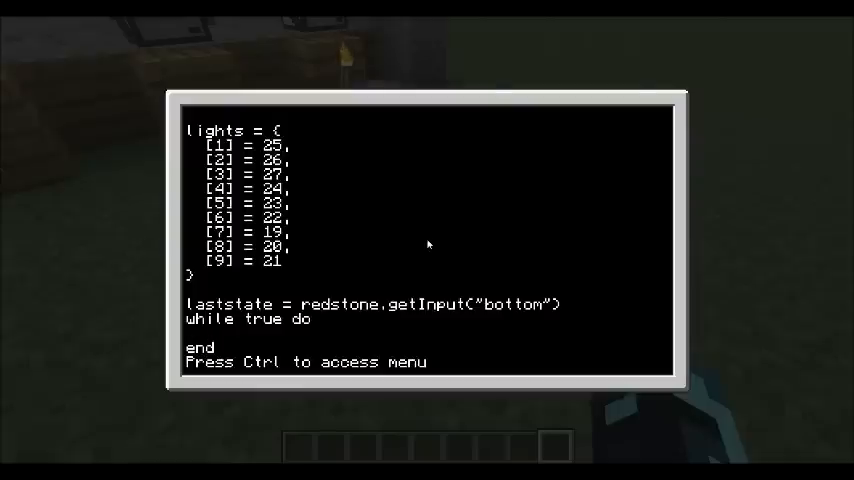
- Add local newstate = redstone.getInput("bottom"), laststate = newstate and sleep(1) inside the loop
{"action": "type", "text": "local new"}
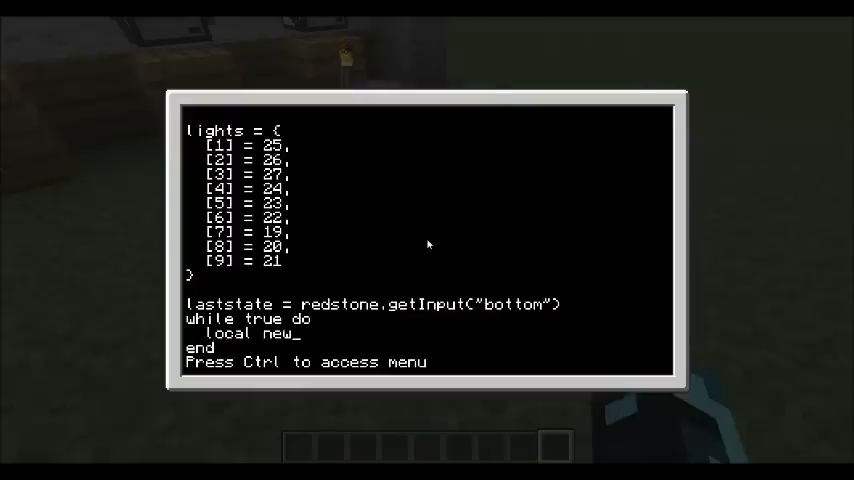
{"action": "type", "text": "state"}
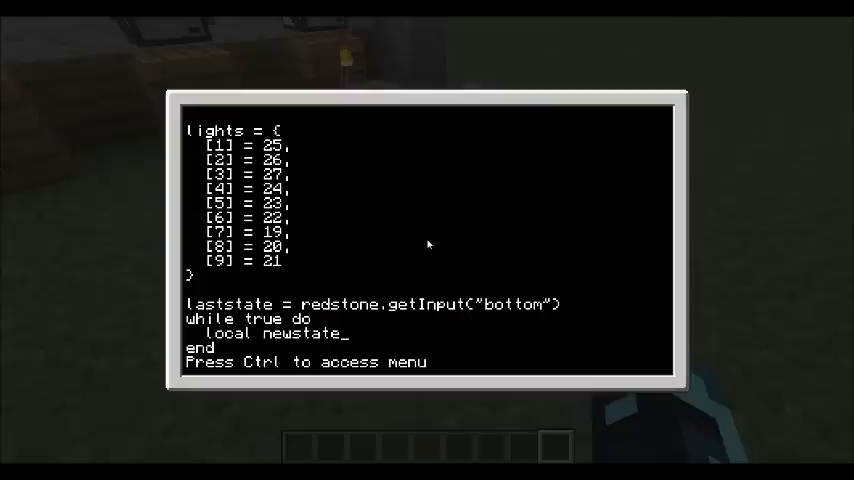
{"action": "type", "text": "= redstone.g"}
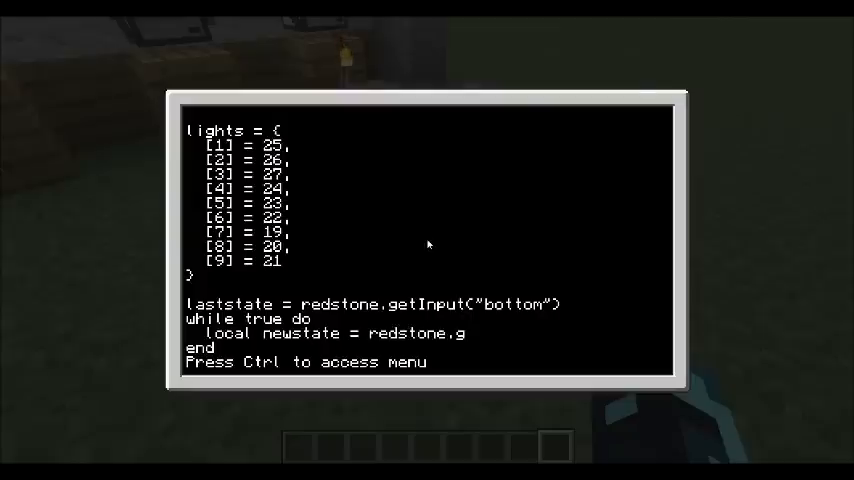
{"action": "type", "text": "etInput(\"bottom"}
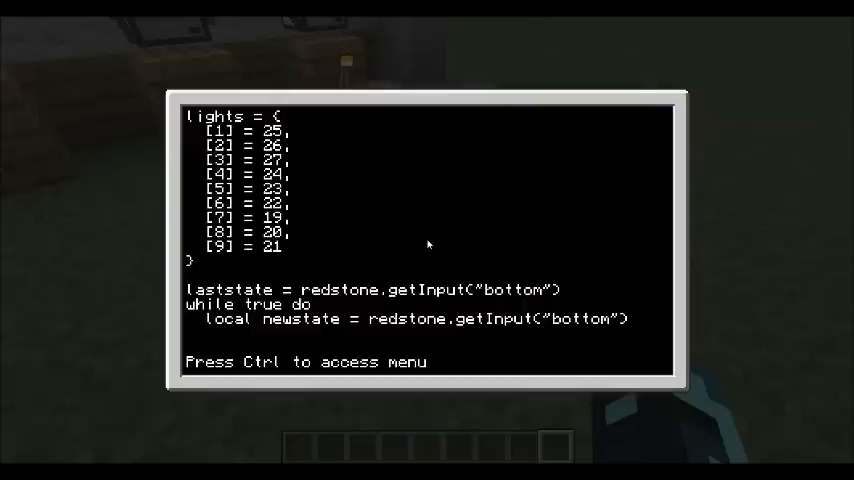
{"action": "type", "text": "laststate = newstate"}
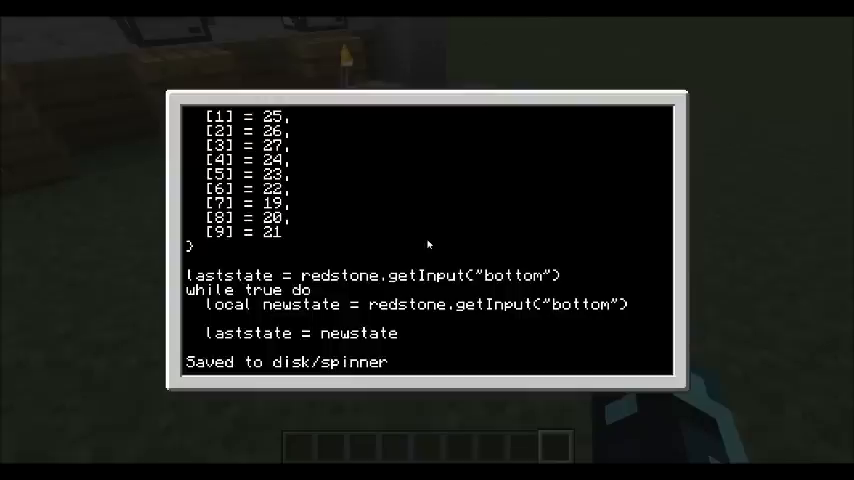
{"action": "type", "text": "sleep("}
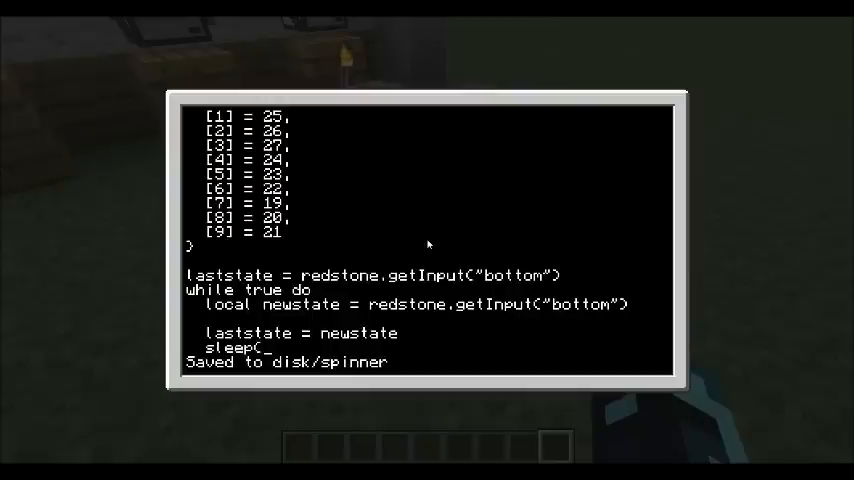
{"action": "type", "text": "1)"}
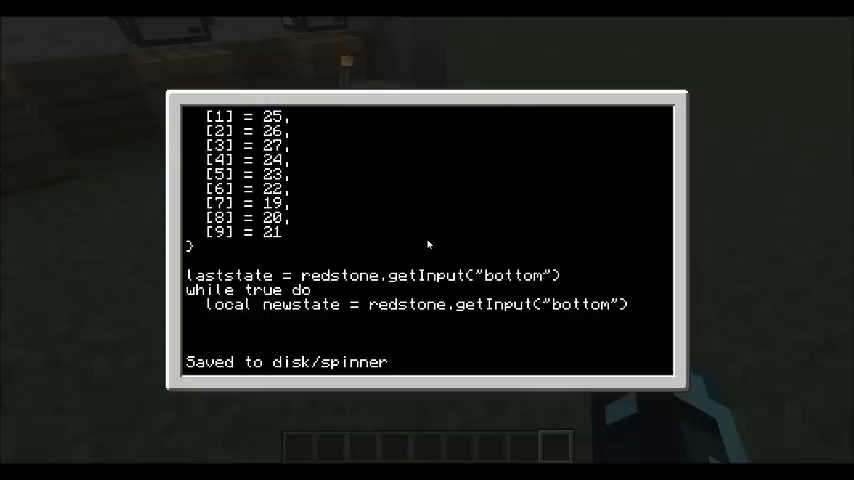
{"action": "type", "text": "i"}
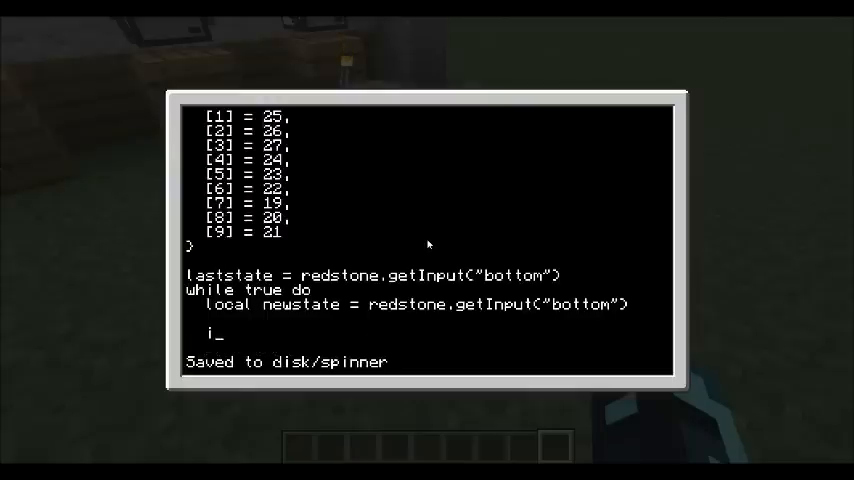
- Add if newstate then turnOnLights() else turnOffLights() end to the spinner loop
{"action": "type", "text": "f newstate ~= lastst"}
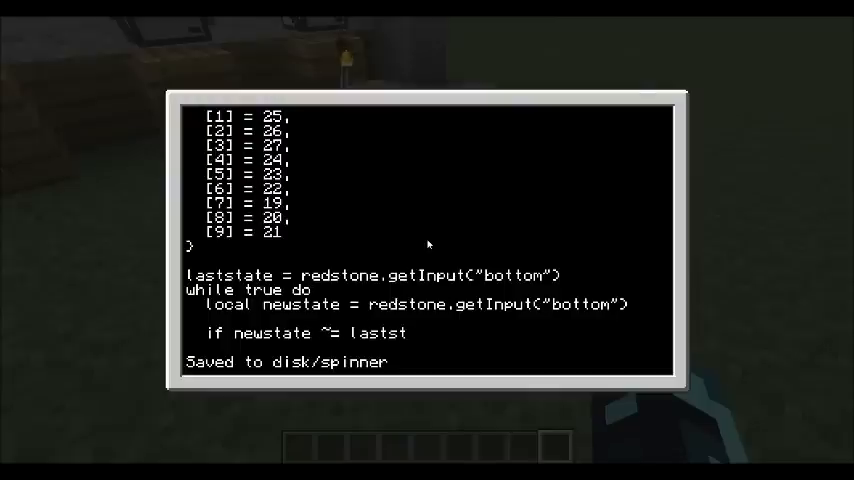
{"action": "type", "text": "ate then"}
{"action": "type", "text": "end"}
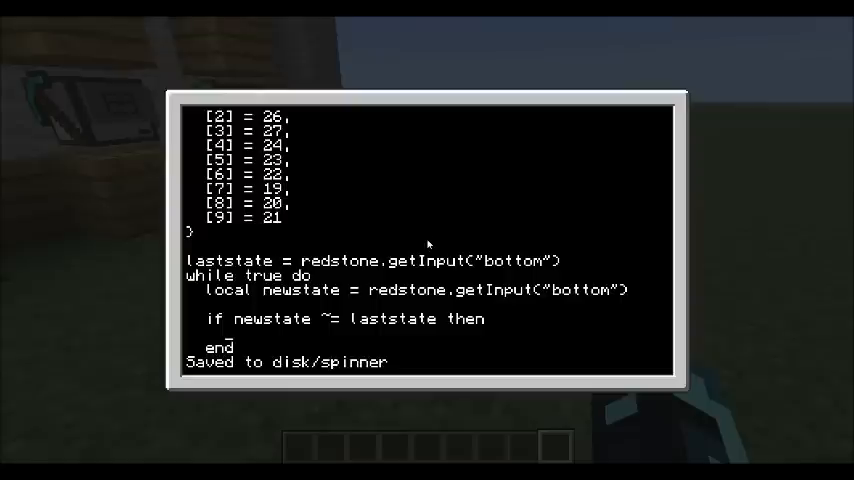
{"action": "type", "text": "if"}
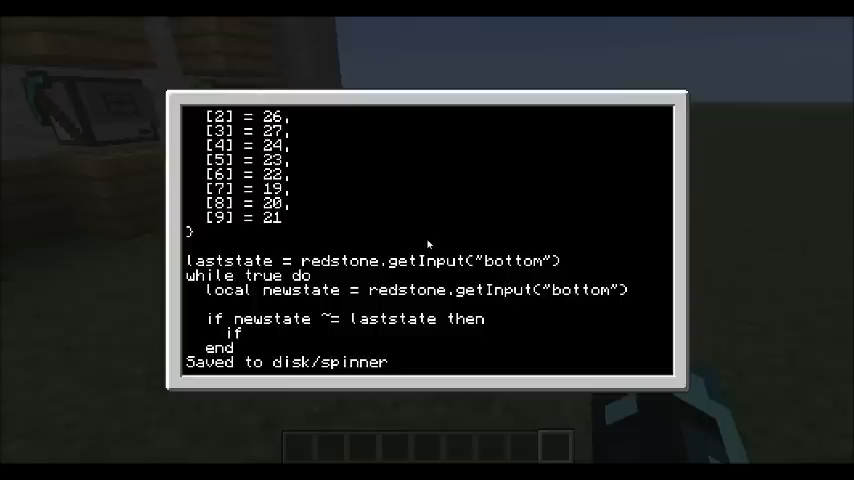
{"action": "type", "text": "if newstate then"}
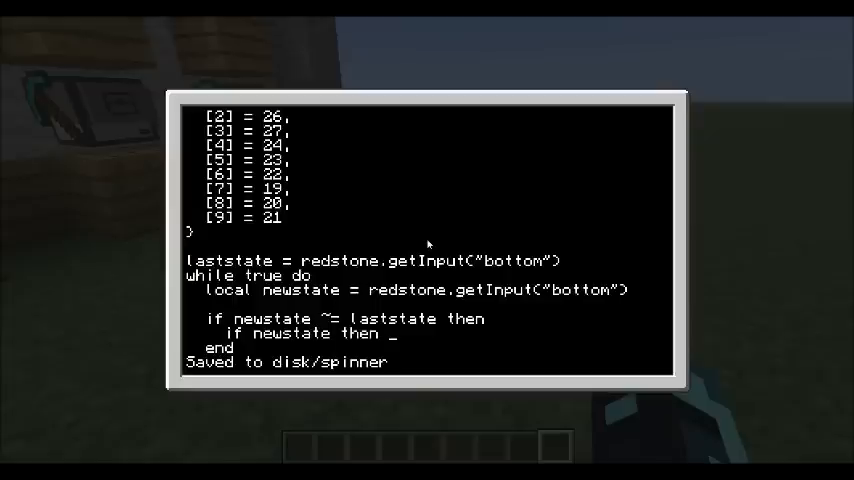
{"action": "type", "text": "turn"}
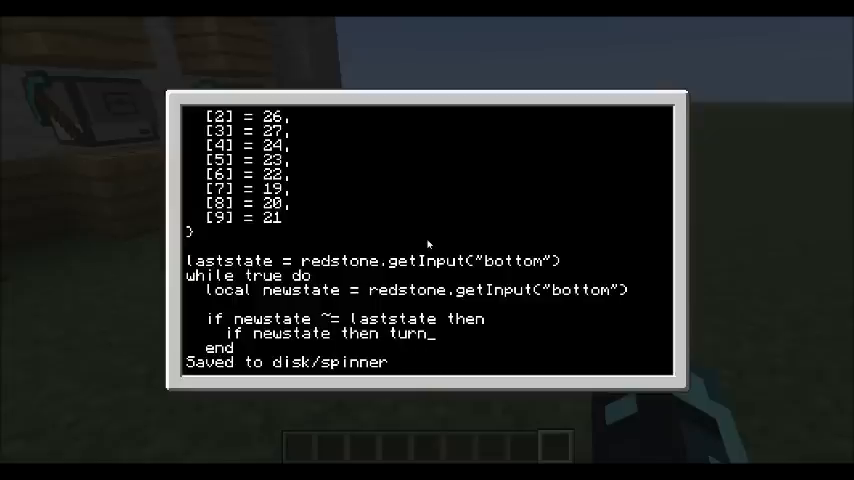
{"action": "type", "text": "OnLights()"}
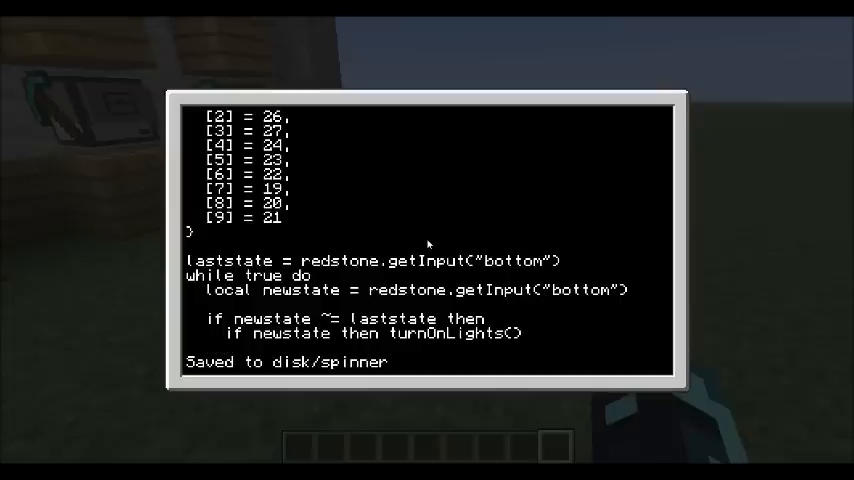
{"action": "type", "text": "else"}
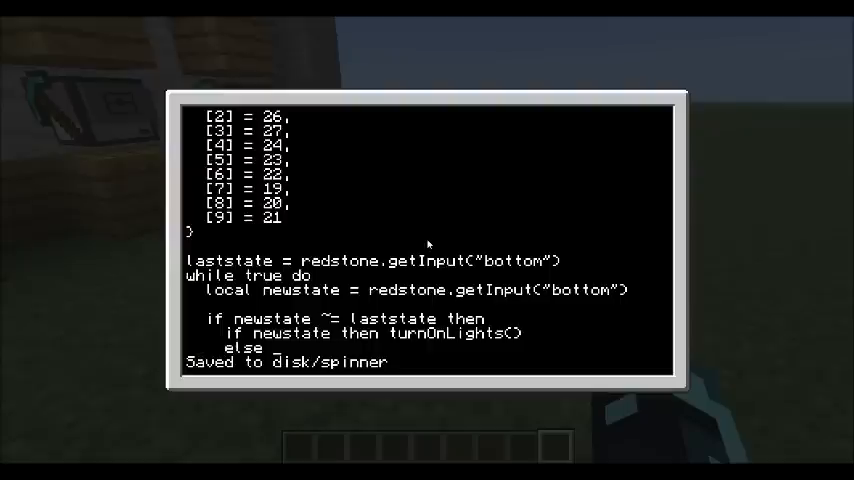
{"action": "type", "text": "turnOffLights("}
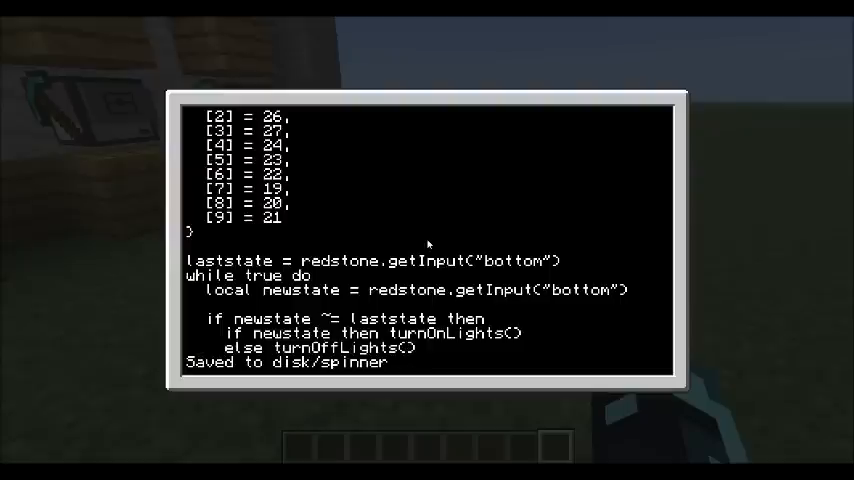
{"action": "type", "text": "end"}
{"action": "type", "text": "laststate = newstate"}
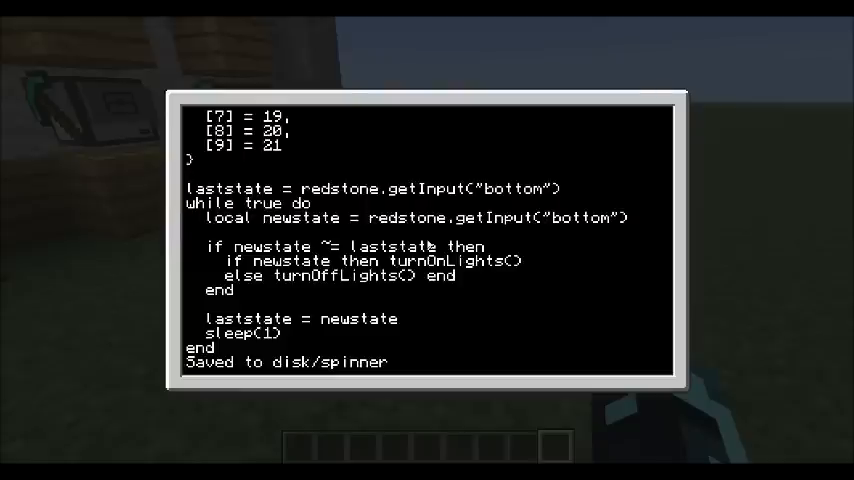
- Write turnOnLights() and turnOffLights() function definitions above the loop
{"action": "type", "text": "func_"}
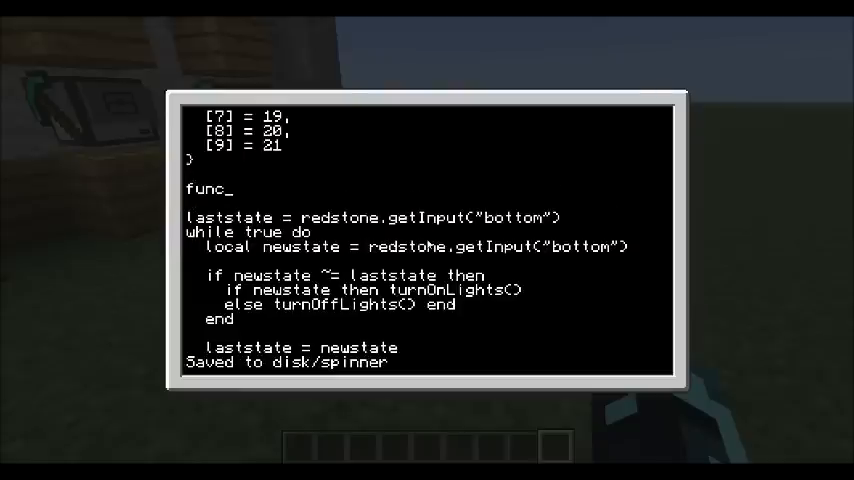
{"action": "type", "text": "tion"}
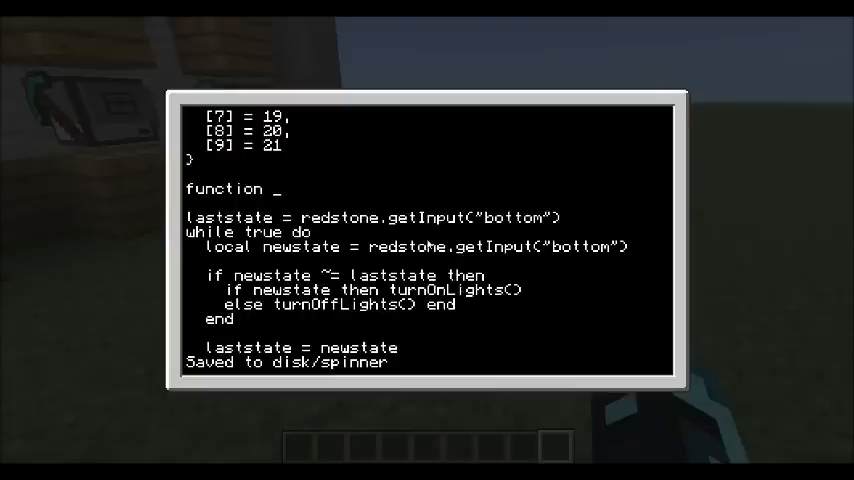
{"action": "type", "text": "turnOnLights"}
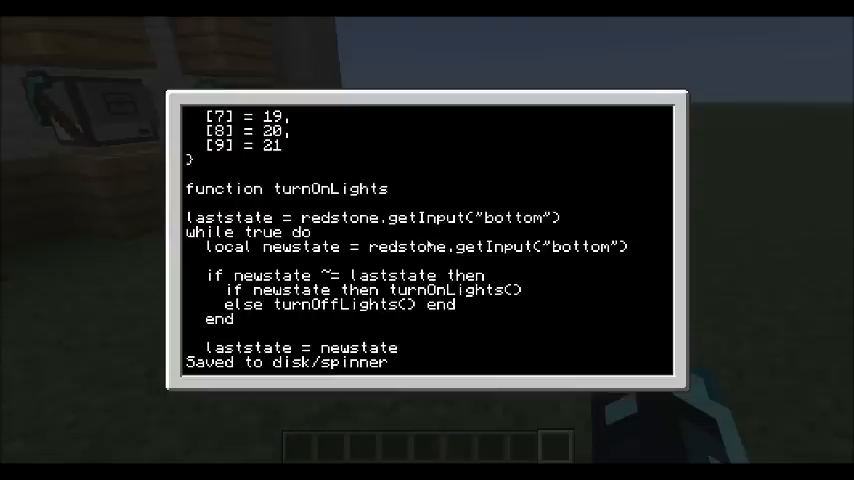
{"action": "type", "text": "()"}
{"action": "type", "text": "fu"}
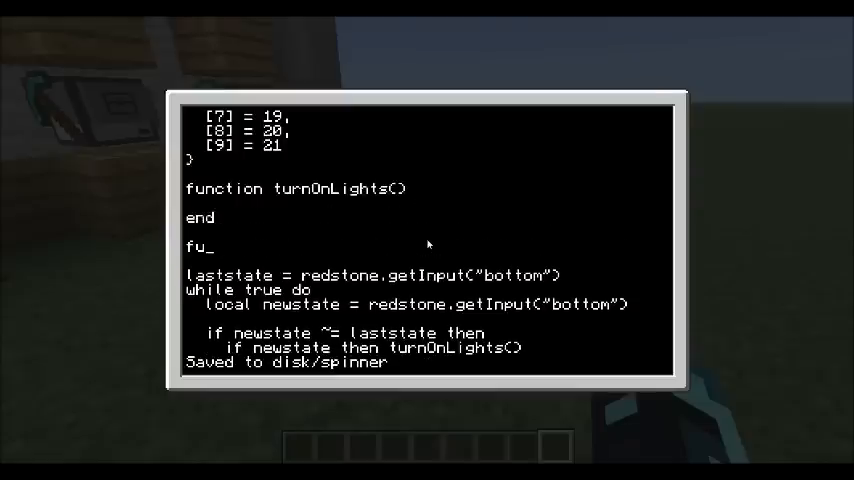
{"action": "type", "text": "nction turnOffL"}
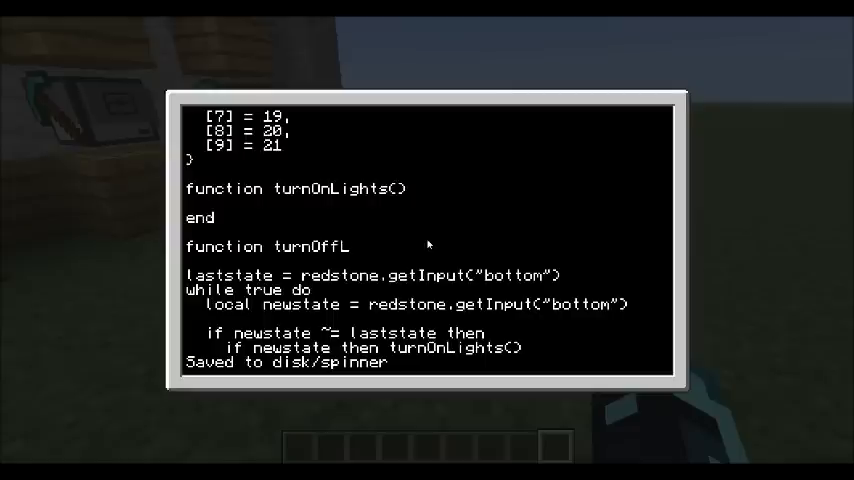
{"action": "type", "text": "ights()"}
{"action": "type", "text": "end"}
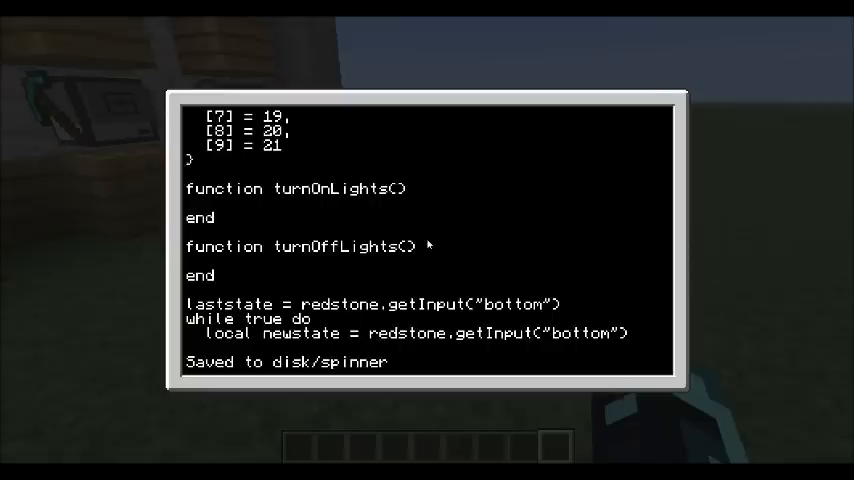
- Make turnOffLights call rednet.broadcast("2"), then save and exit to the disk prompt
{"action": "type", "text": "red"}
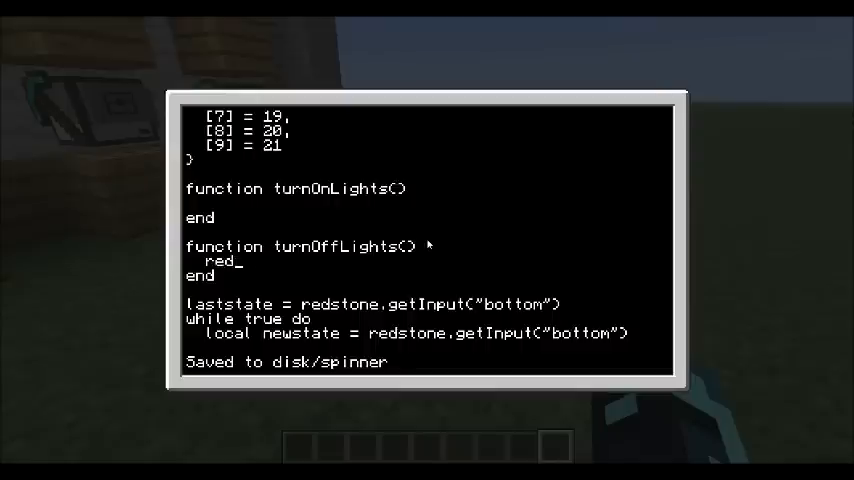
{"action": "type", "text": "net."}
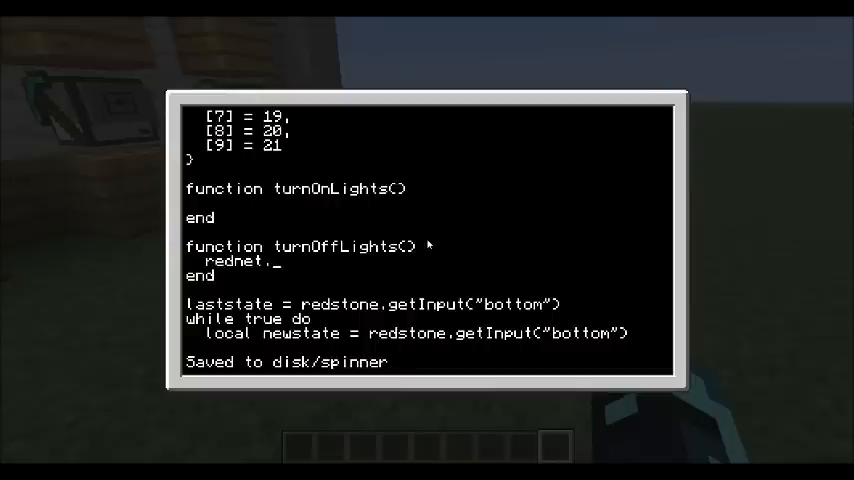
{"action": "type", "text": "broadcast("}
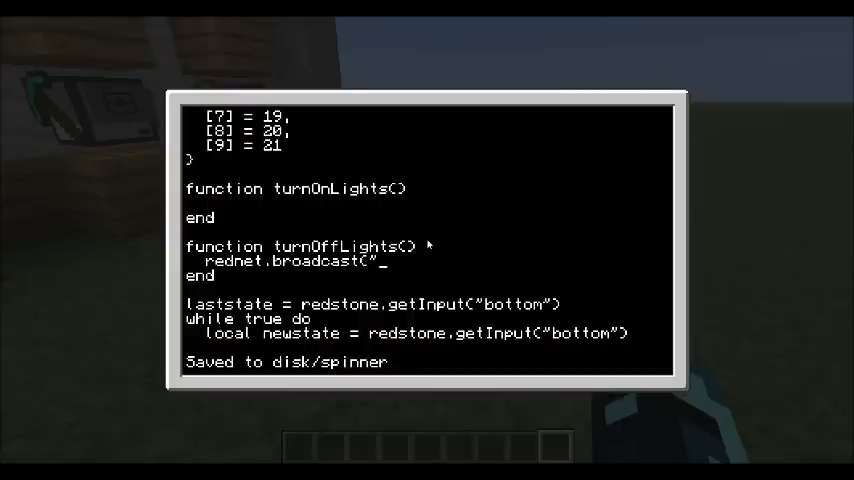
{"action": "type", "text": "2"}
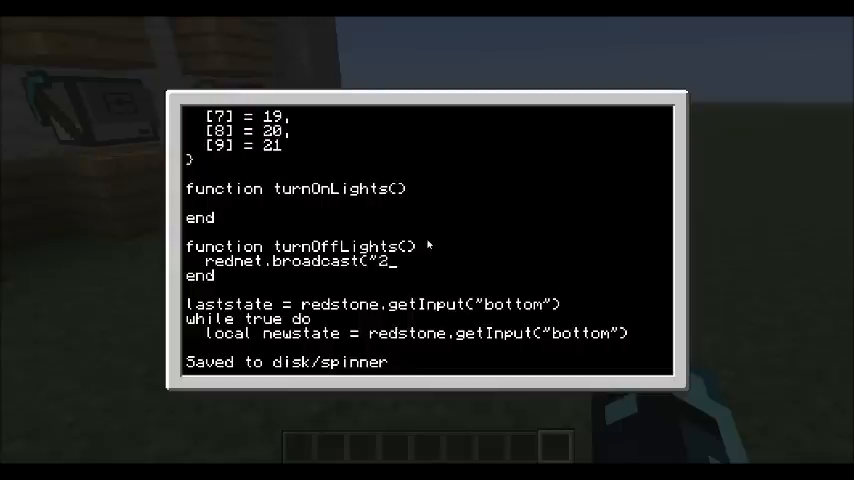
{"action": "type", "text": "\")"}
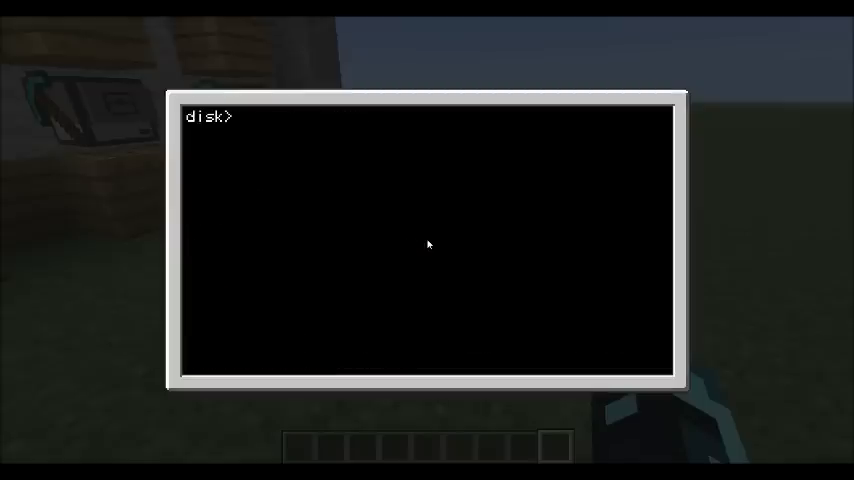
- Run 'edit spinner' at the disk prompt to reopen the script
{"action": "type", "text": "spinner"}
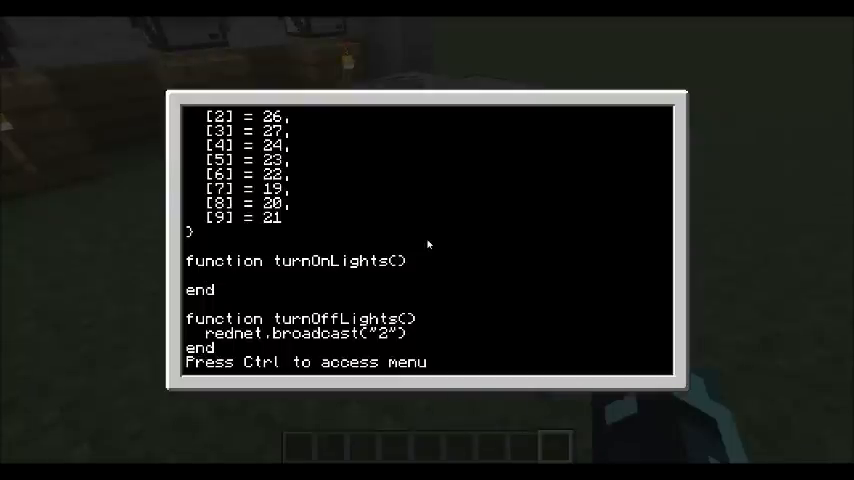
- In turnOnLights, store math.random(1, ...) in local randval and save the script
{"action": "type", "text": "local r"}
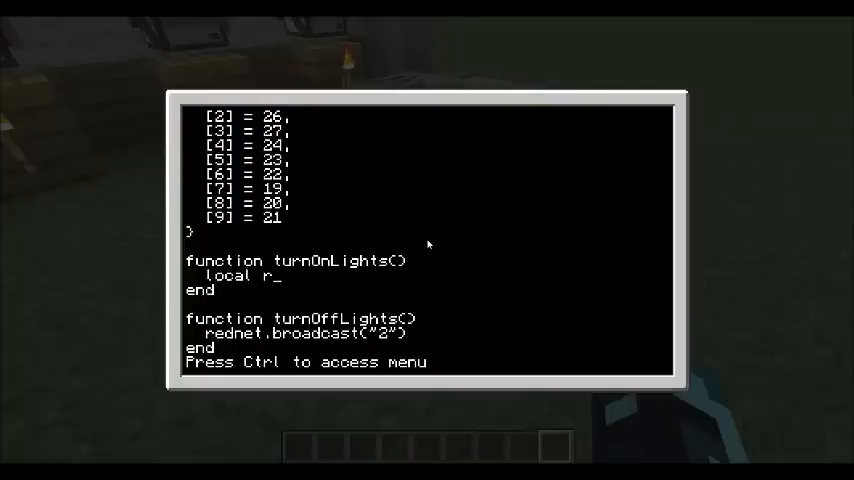
{"action": "type", "text": "andval ="}
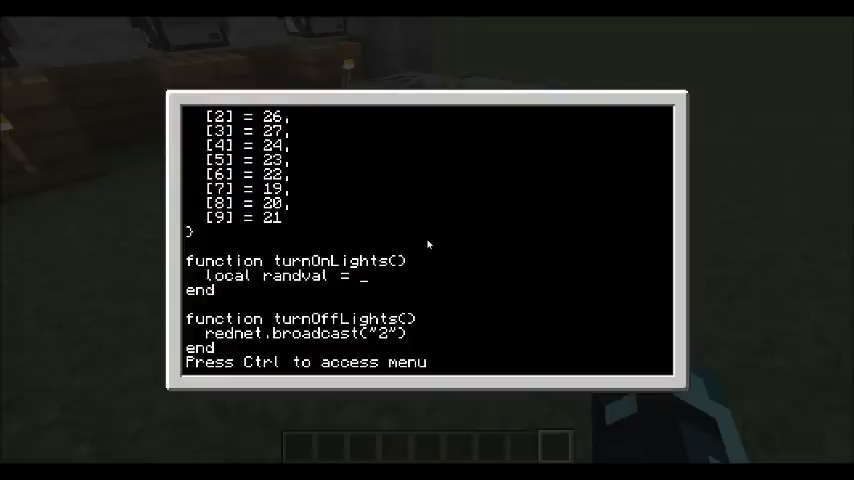
{"action": "type", "text": "math.po"}
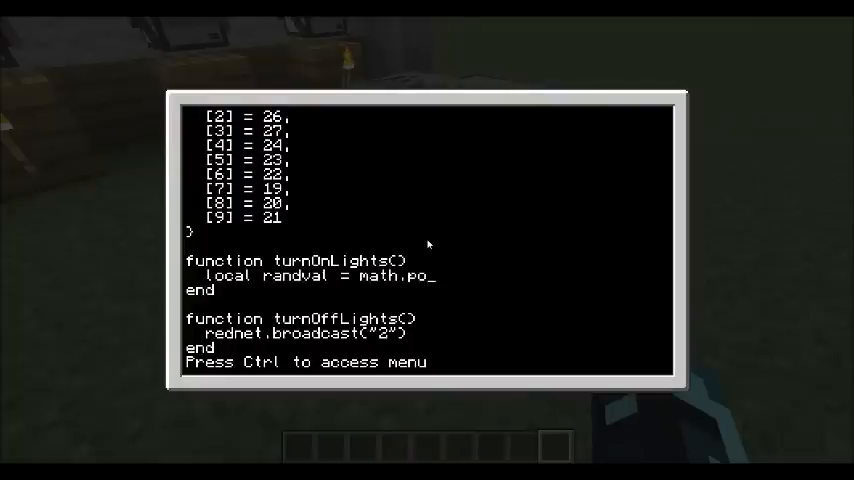
{"action": "type", "text": "sqrt"}
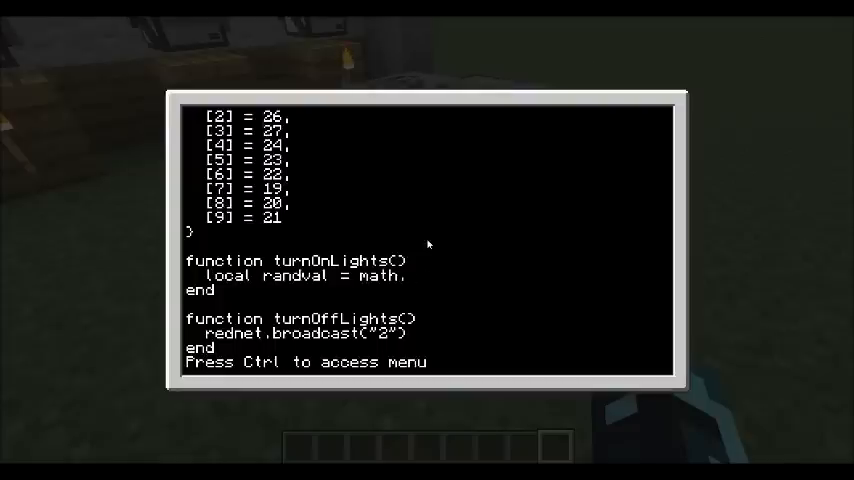
{"action": "type", "text": "random("}
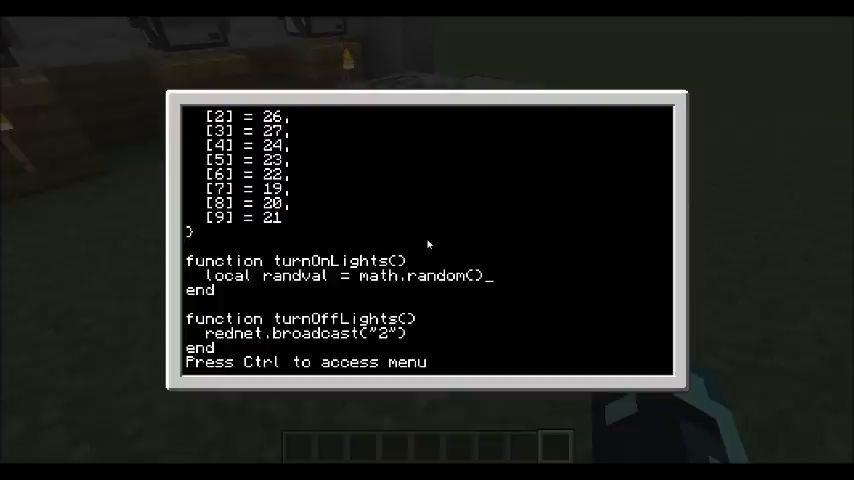
{"action": "type", "text": "1"}
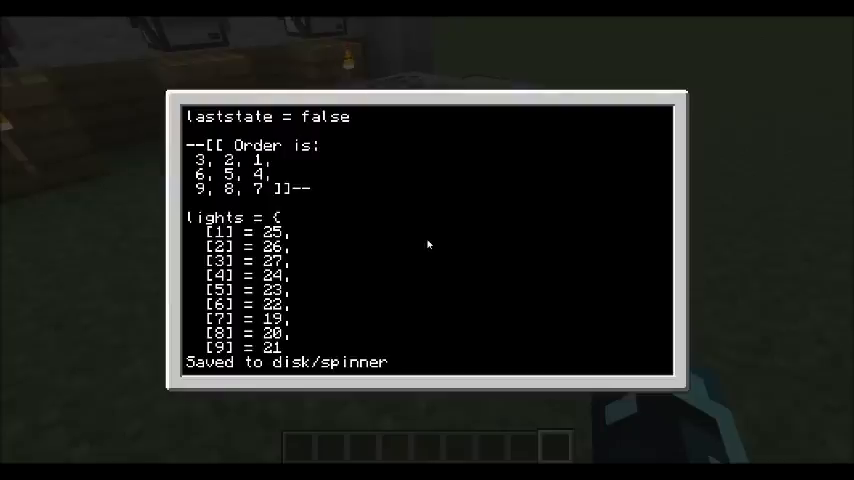
- Write the turnOnLights if-chain: if randvalue, elseif branches for 3, 4, 5, then else
{"action": "scroll", "scroll_direction": "down", "scroll_amount": 3}
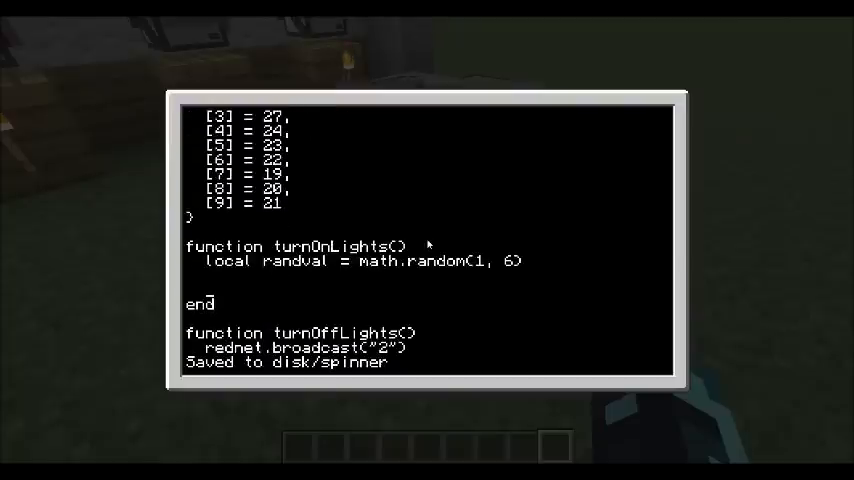
{"action": "type", "text": "if randvalue==1 then"}
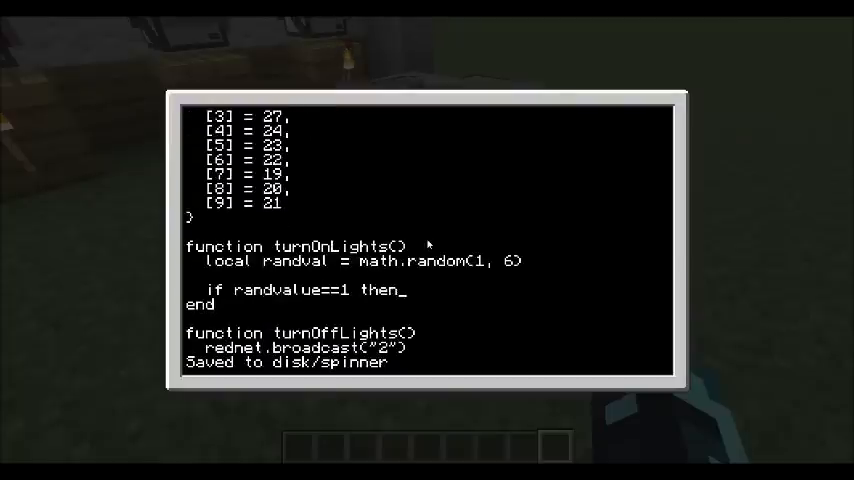
{"action": "type", "text": "elseif rando"}
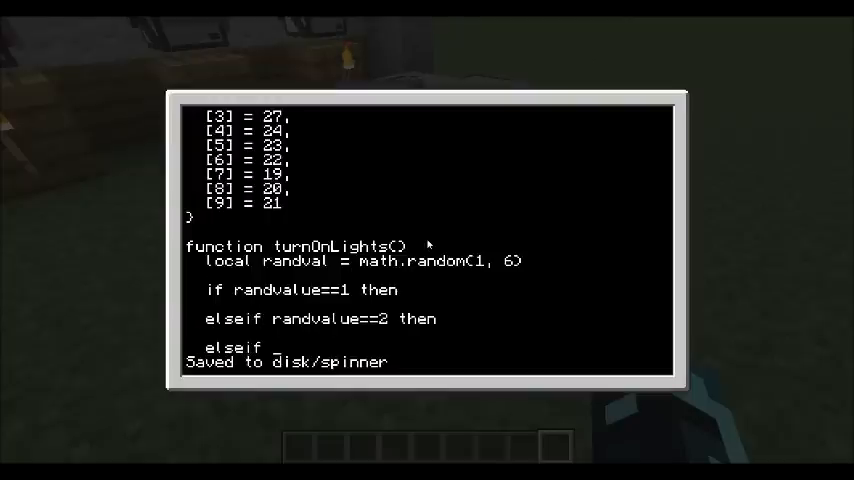
{"action": "type", "text": "randvalue==3 then"}
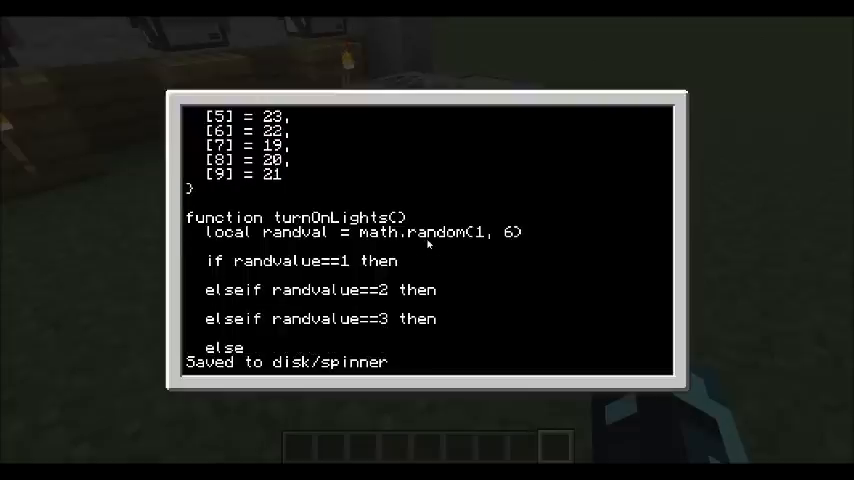
{"action": "type", "text": "elseif randvalue==4 then"}
{"action": "type", "text": "elseif randvalue==5 then"}
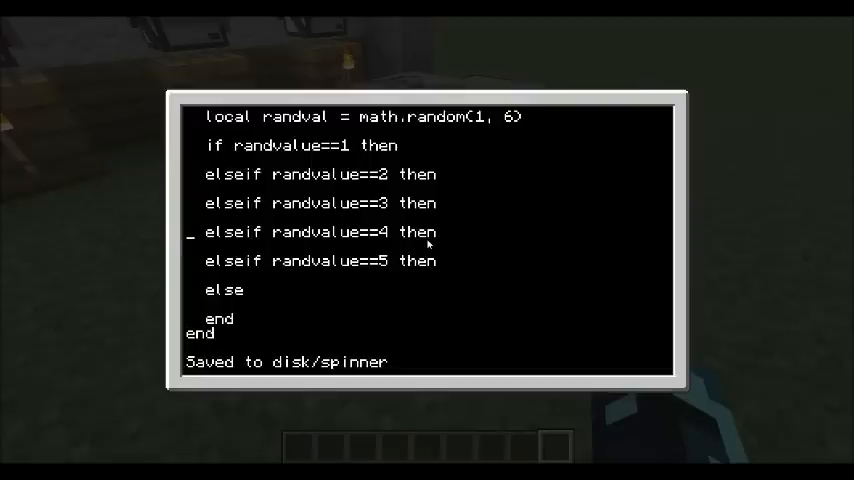
- Declare a new function turnOn(list) below turnOnLights
{"action": "scroll", "scroll_direction": "up", "scroll_amount": 3}
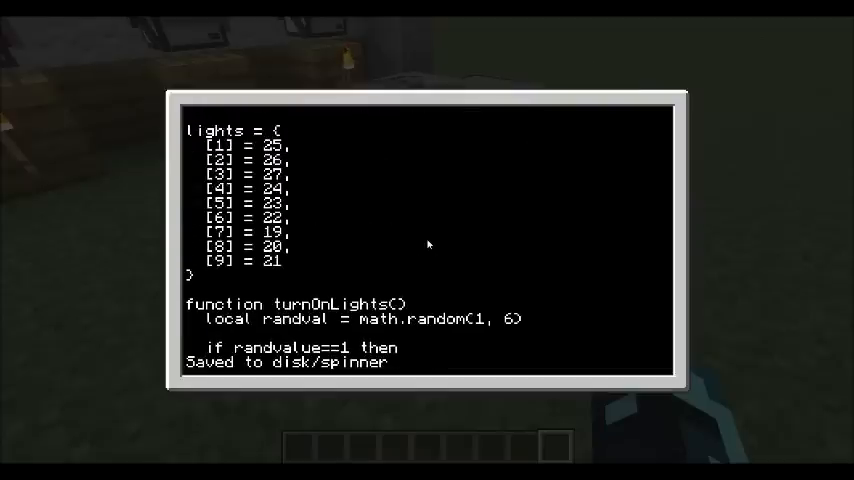
{"action": "scroll", "scroll_direction": "down", "scroll_amount": 3}
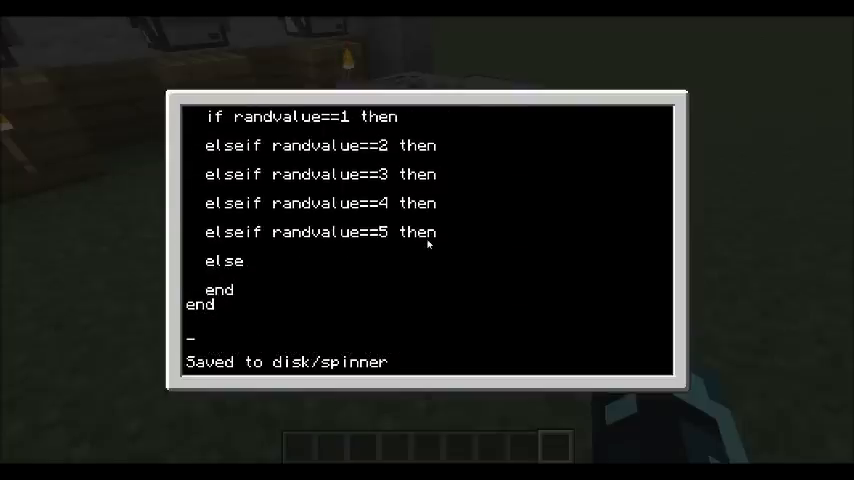
{"action": "type", "text": "function t"}
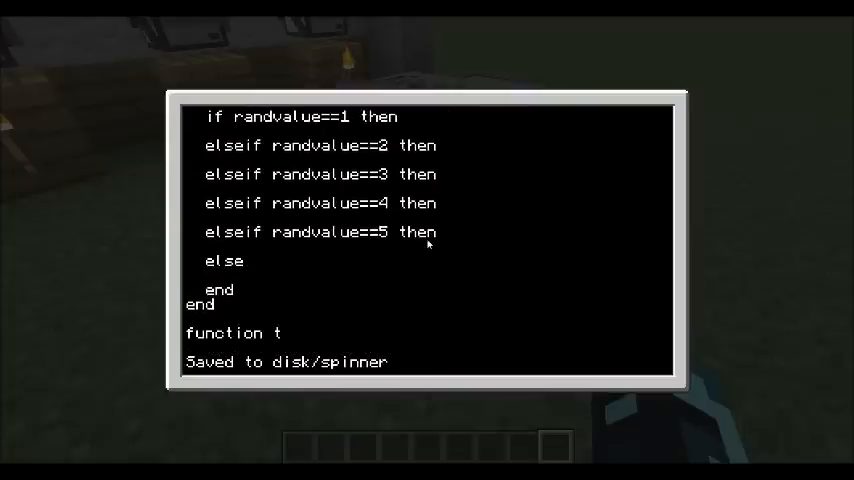
{"action": "type", "text": "urnOn"}
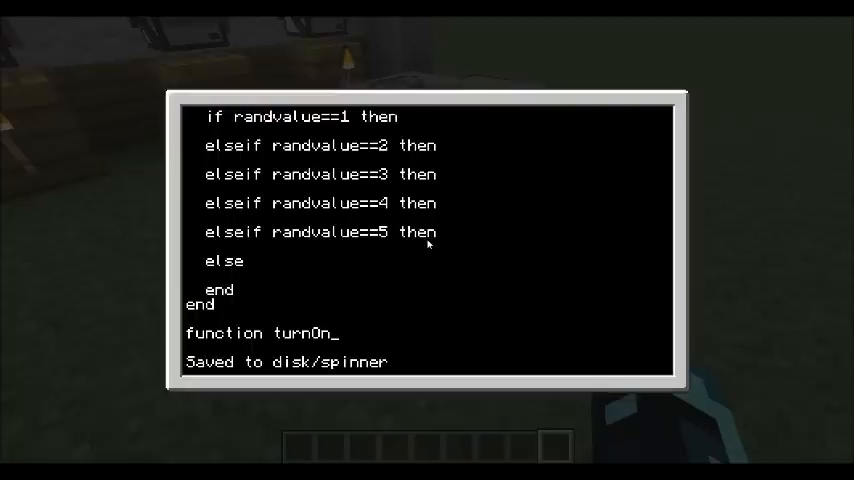
{"action": "type", "text": "C"}
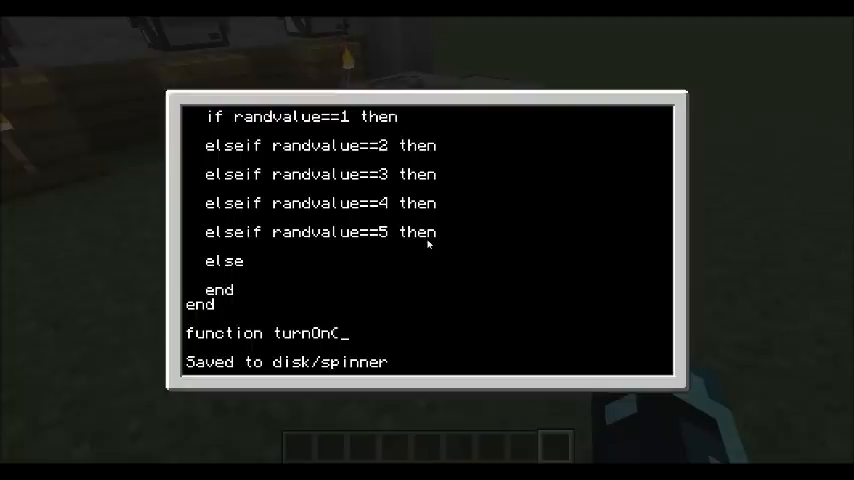
{"action": "type", "text": "list)"}
{"action": "type", "text": "end"}
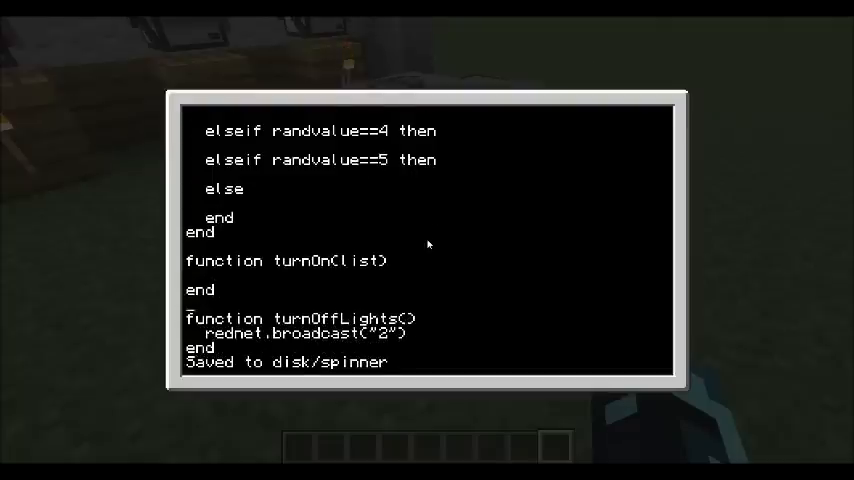
{"action": "scroll", "scroll_direction": "down", "scroll_amount": 3}
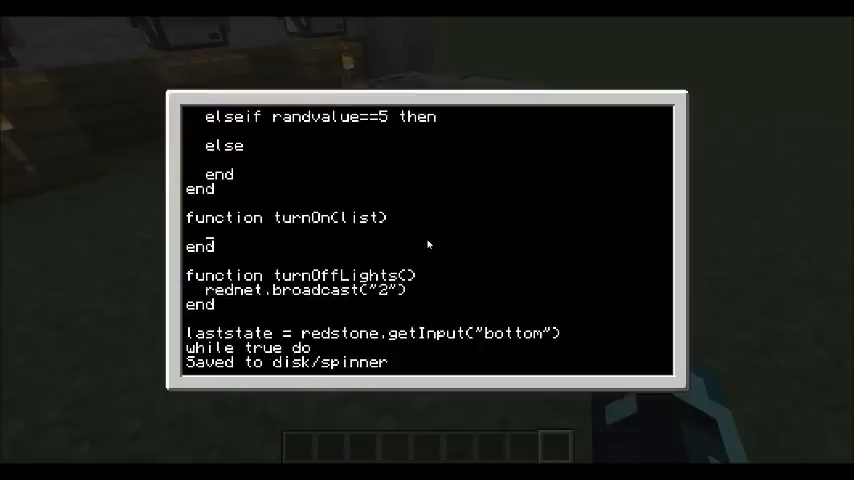
- Add a for i=1,#list loop calling rednet.send(lights[list[i]], "1")
{"action": "type", "text": "for"}
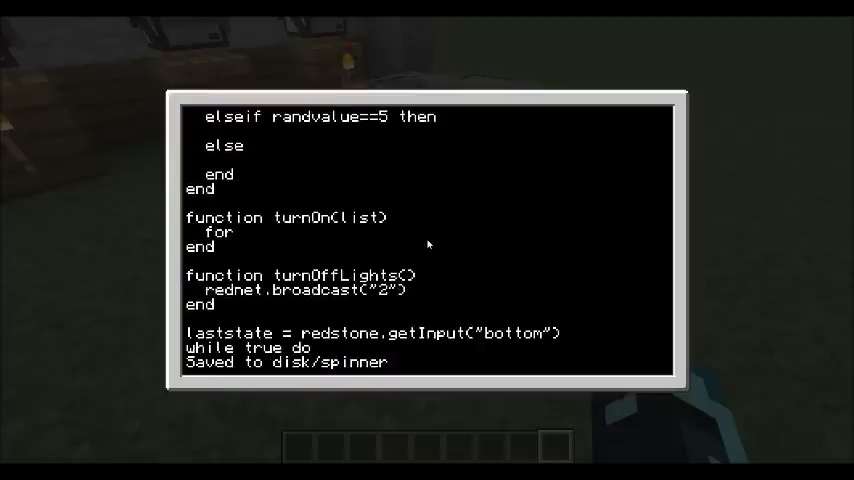
{"action": "type", "text": "i=1"}
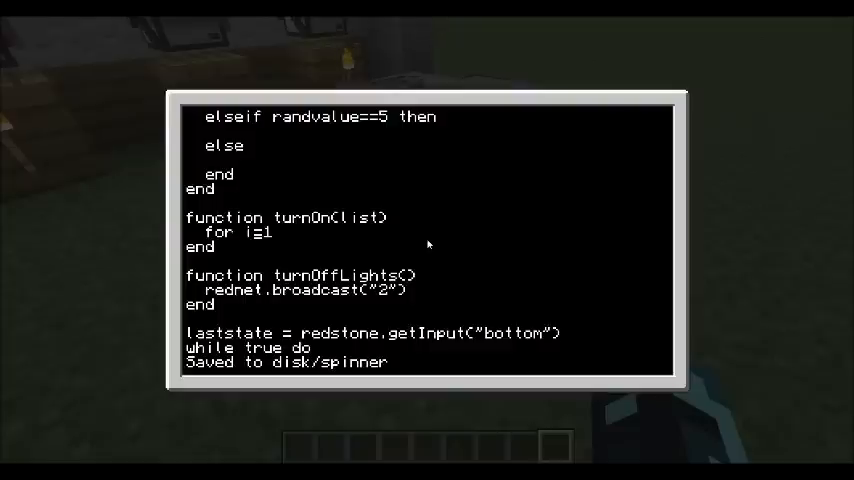
{"action": "type", "text": ",#"}
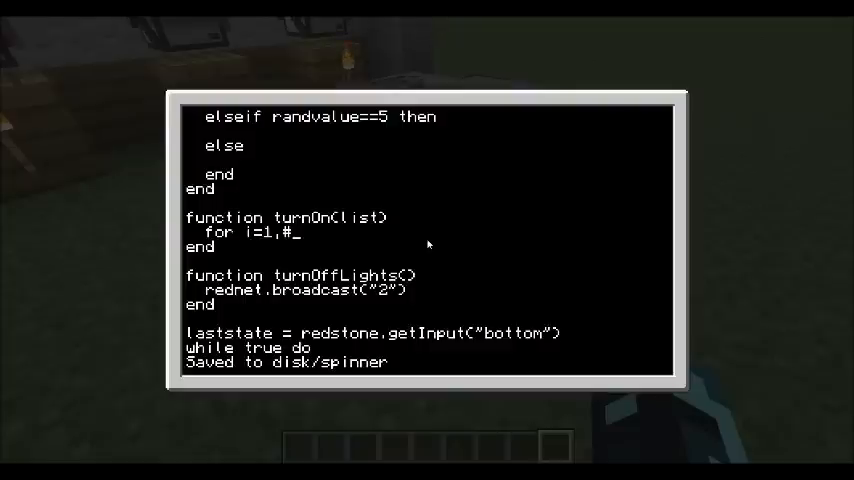
{"action": "type", "text": "list do"}
{"action": "type", "text": "end"}
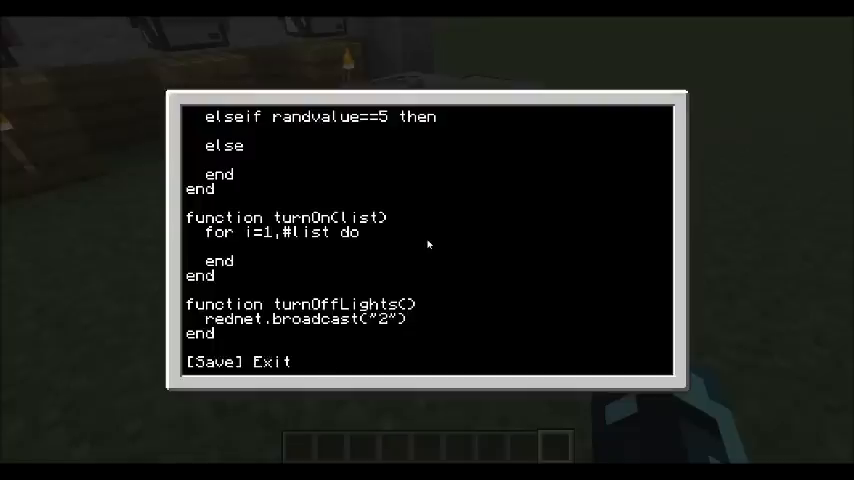
{"action": "left_click", "coordinate": [213, 362]}
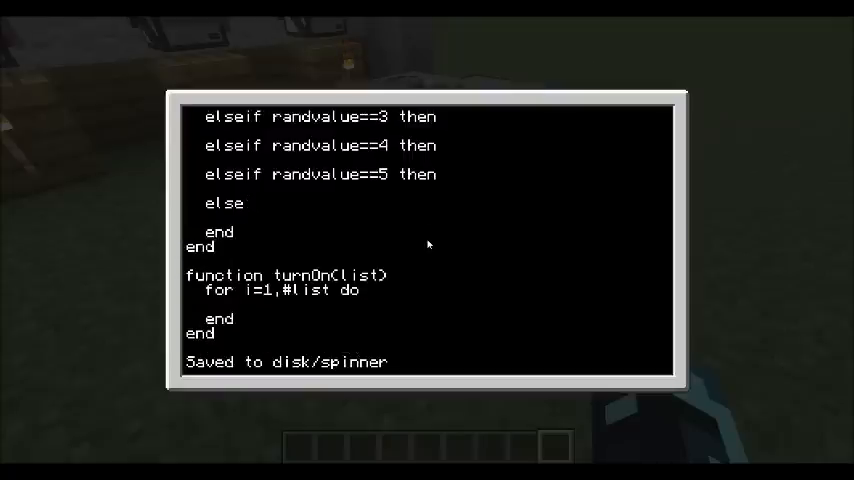
{"action": "type", "text": "light"}
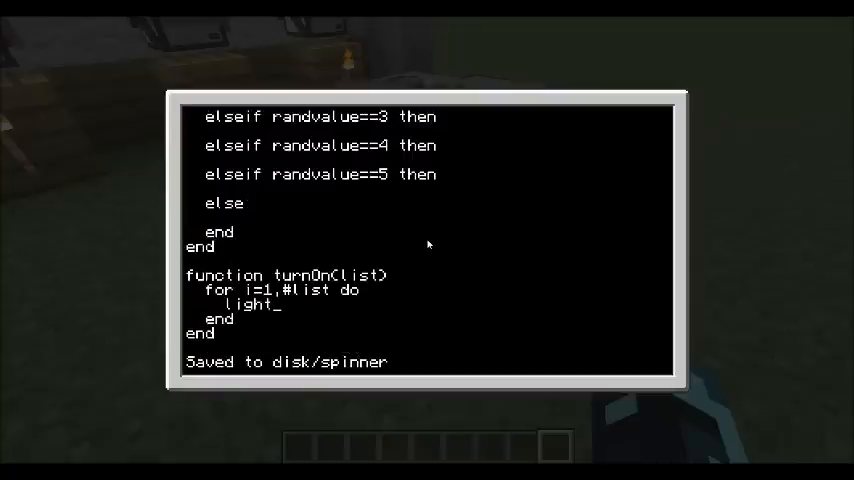
{"action": "type", "text": "s[list"}
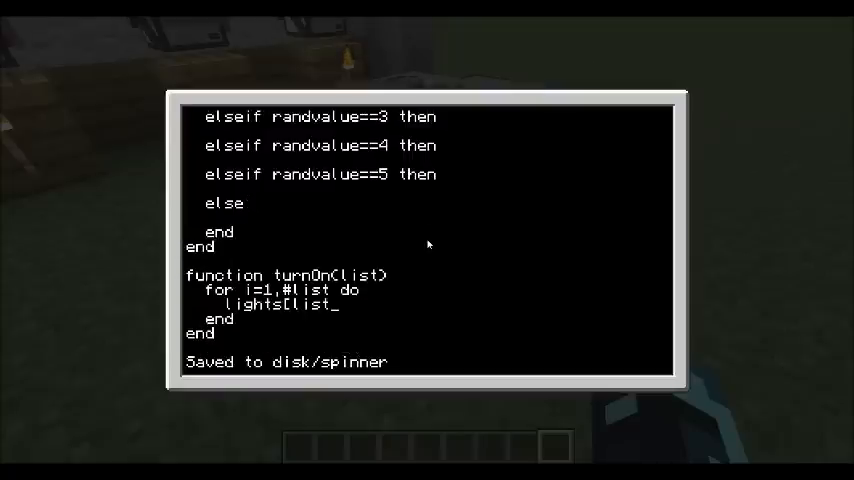
{"action": "type", "text": "i]]"}
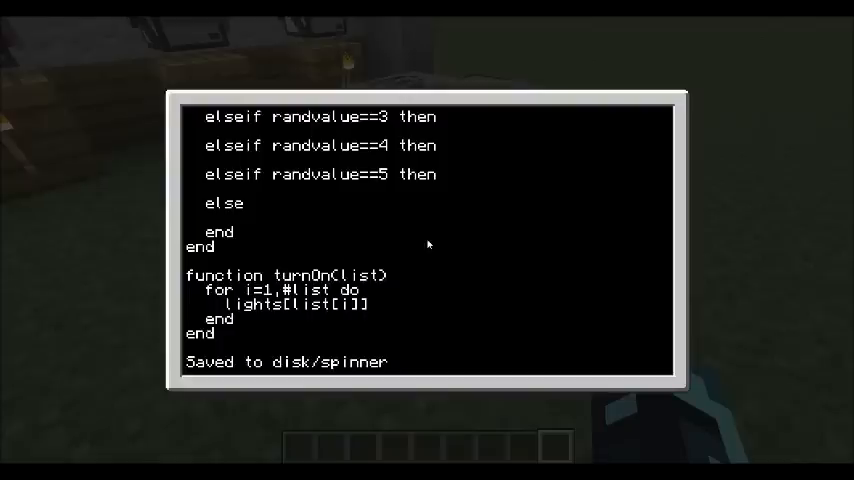
{"action": "type", "text": "rednet.send("}
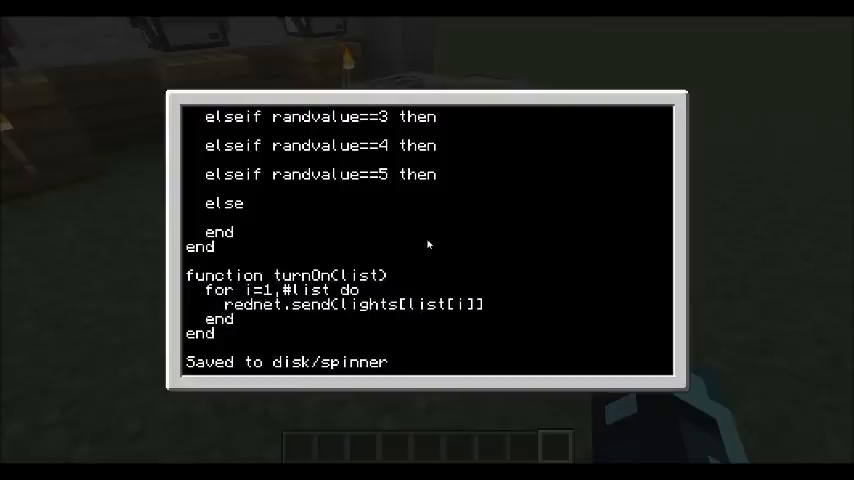
{"action": "type", "text": ", \"2"}
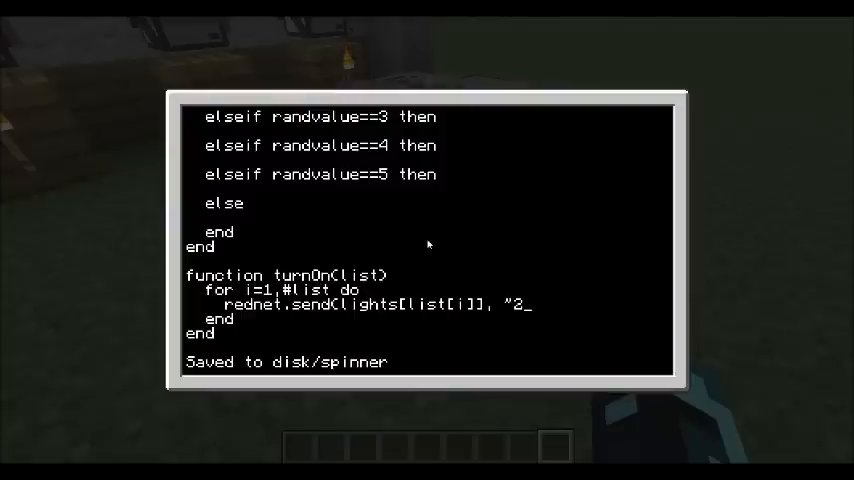
{"action": "type", "text": "1\")"}
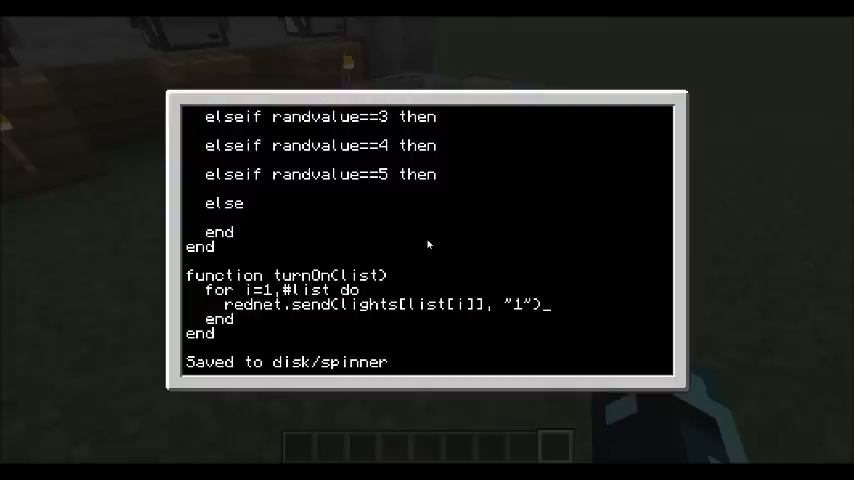
{"action": "scroll", "scroll_direction": "up", "scroll_amount": 3}
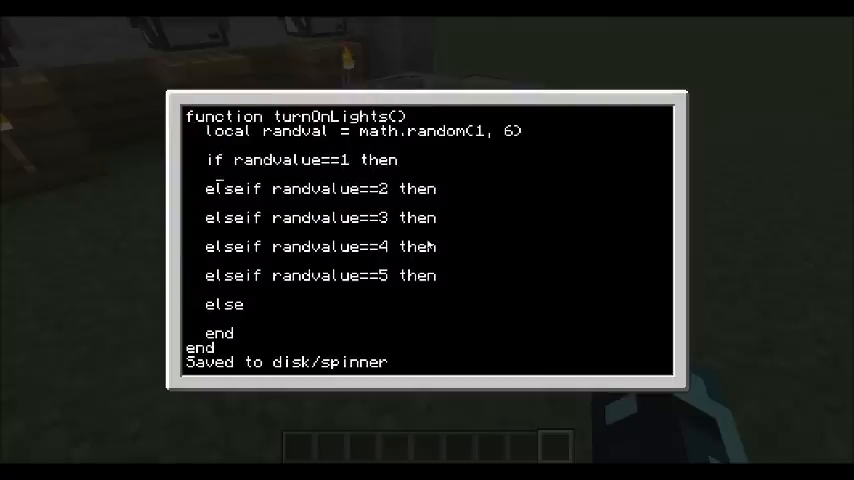
- Add turnOn calls with their lamp patterns to the lower-roll branches
{"action": "type", "text": "turnOn( ("}
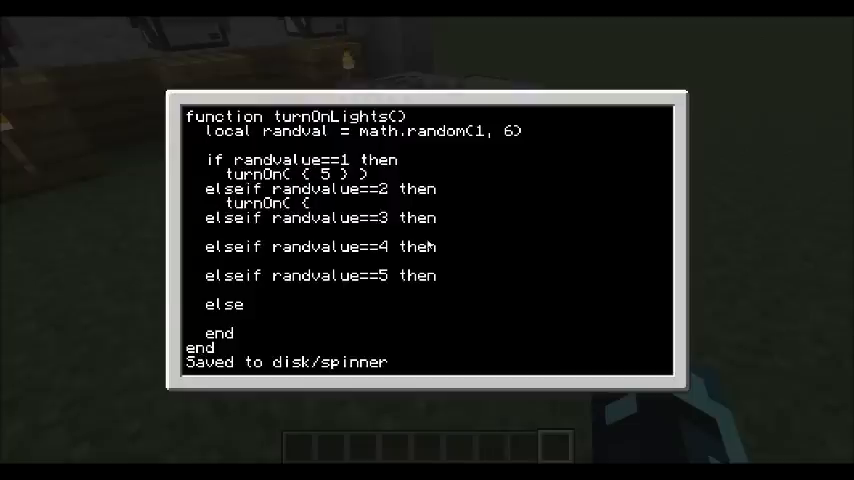
{"action": "type", "text": "1, 9)"}
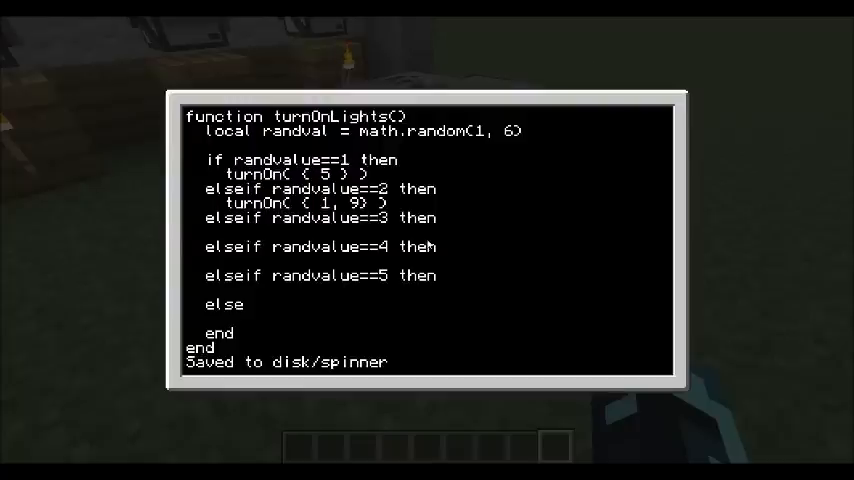
{"action": "type", "text": "turnOn"}
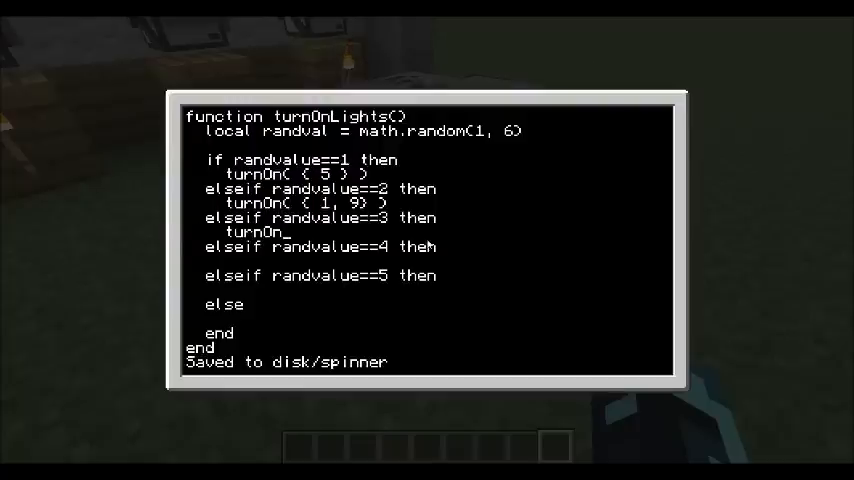
{"action": "type", "text": "( {"}
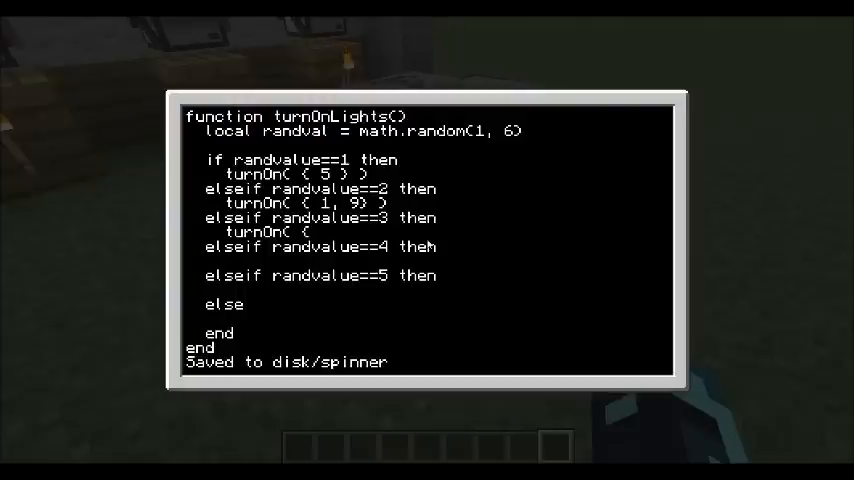
{"action": "type", "text": "3, 5, 7 } )"}
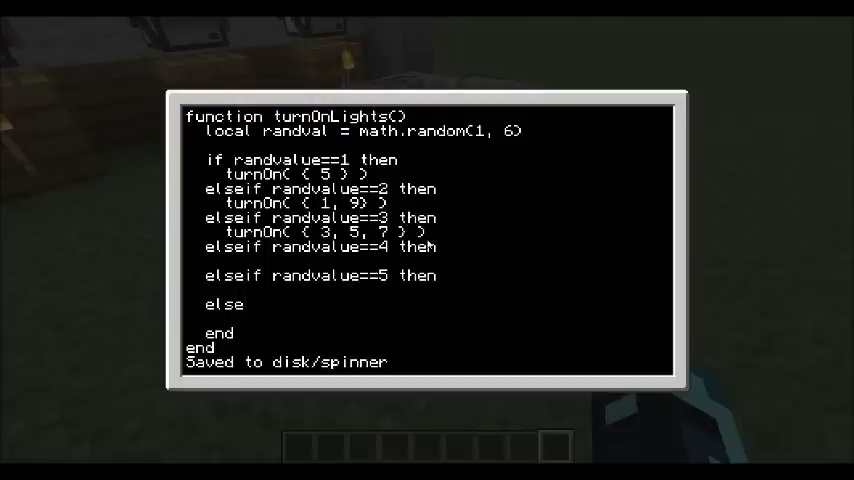
- Add patterns for four, five and six: {1,3,7,9}, {1,3,5,7,9}, {1,3,4,6,7,9}
{"action": "type", "text": "turnOn"}
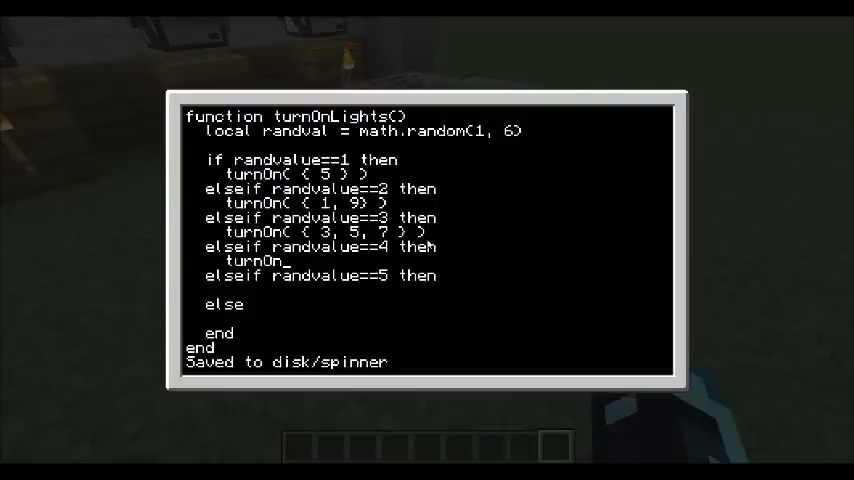
{"action": "type", "text": "( 1"}
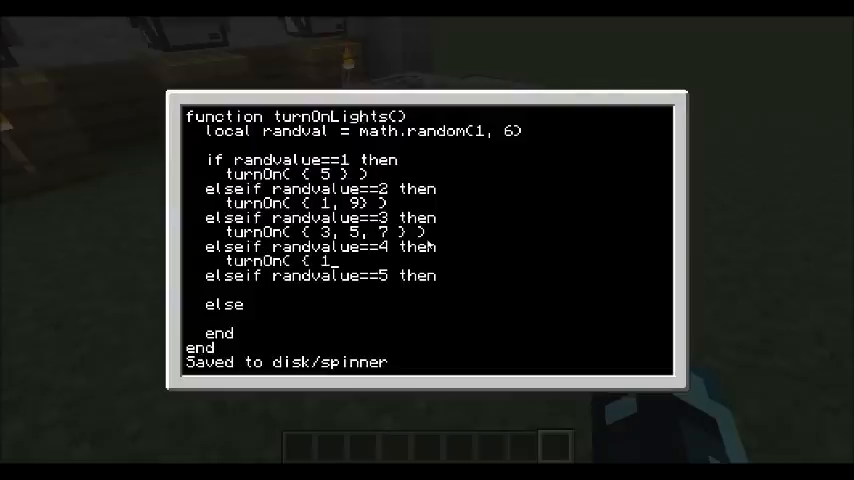
{"action": "type", "text": ", 3, 7, 9 ) )"}
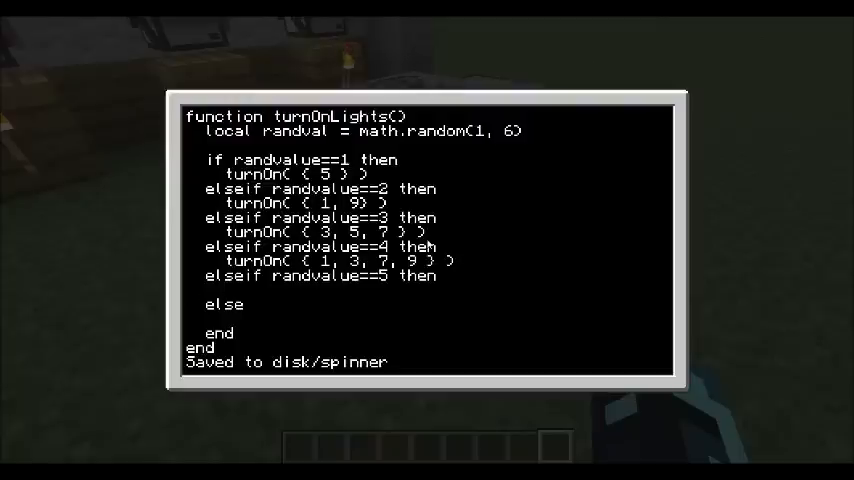
{"action": "type", "text": "turnOn( { 1,"}
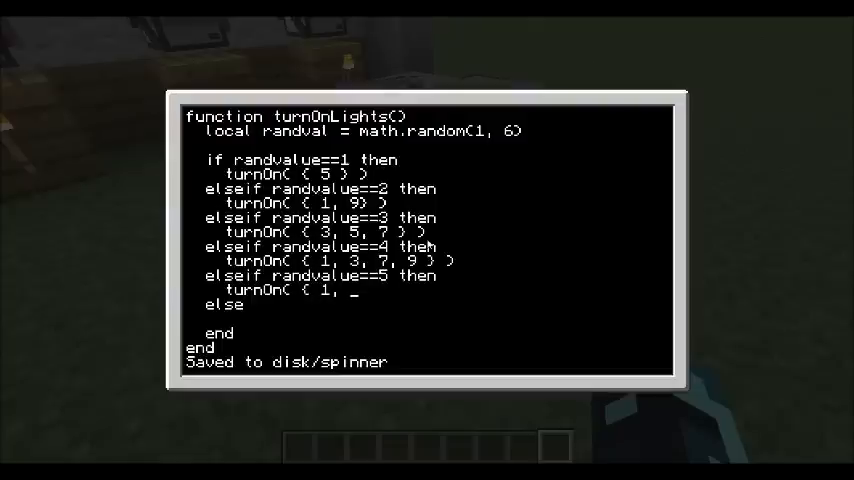
{"action": "type", "text": "3, 5, 7, 9 }"}
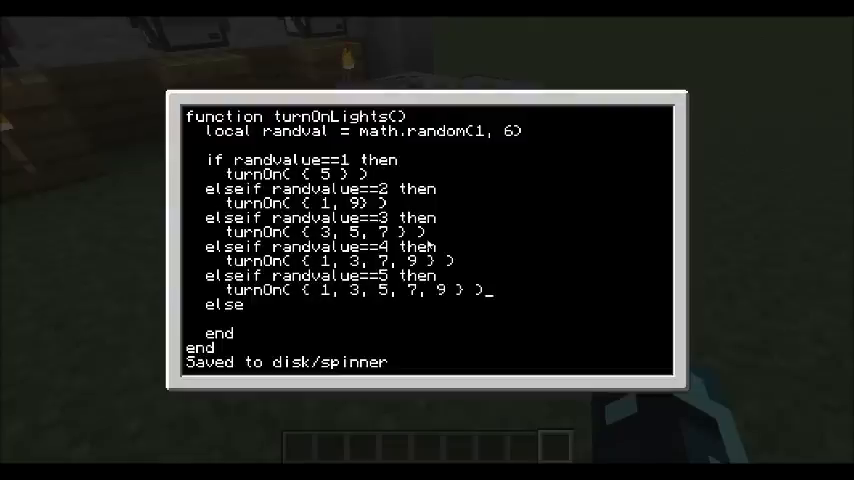
{"action": "type", "text": "tr"}
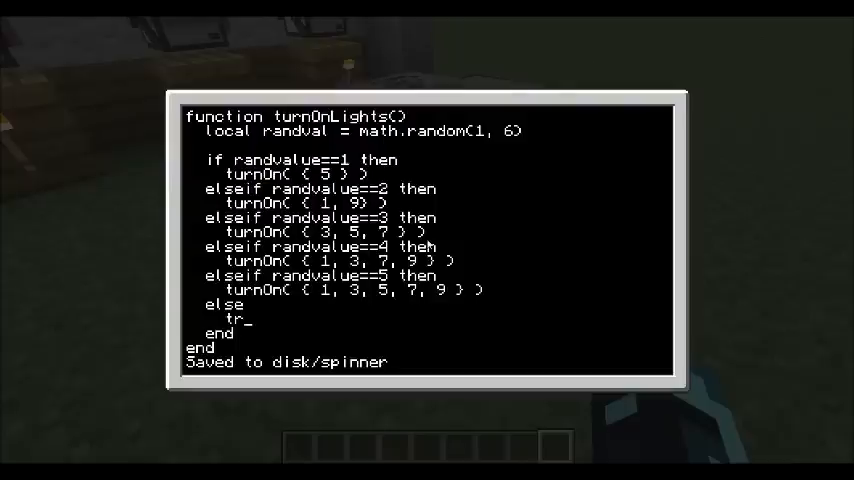
{"action": "type", "text": "urnOn( {"}
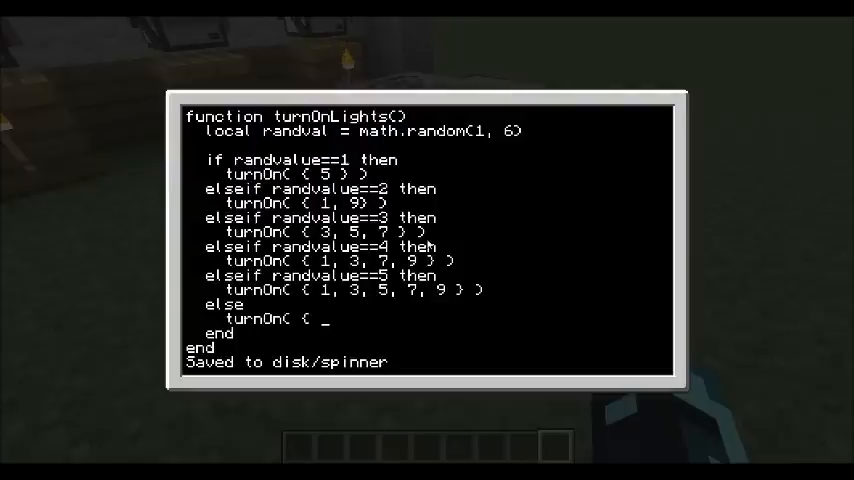
{"action": "type", "text": "1,"}
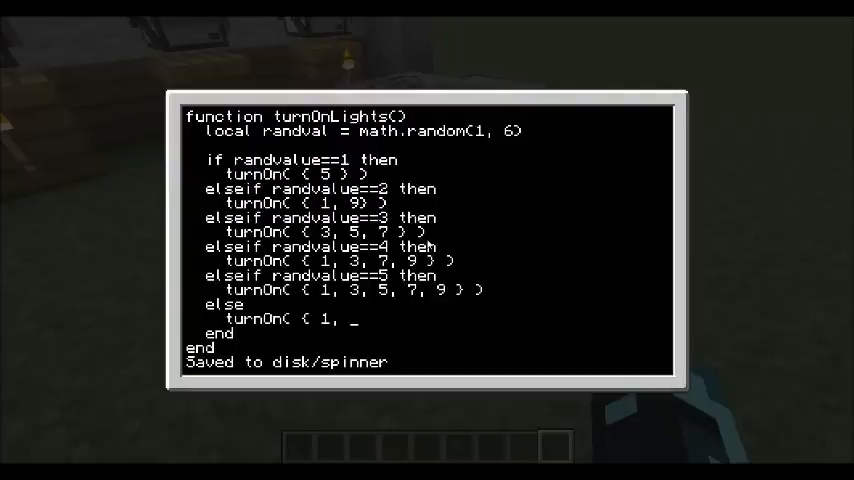
{"action": "type", "text": "3, 4, 6, 7, 9 }"}
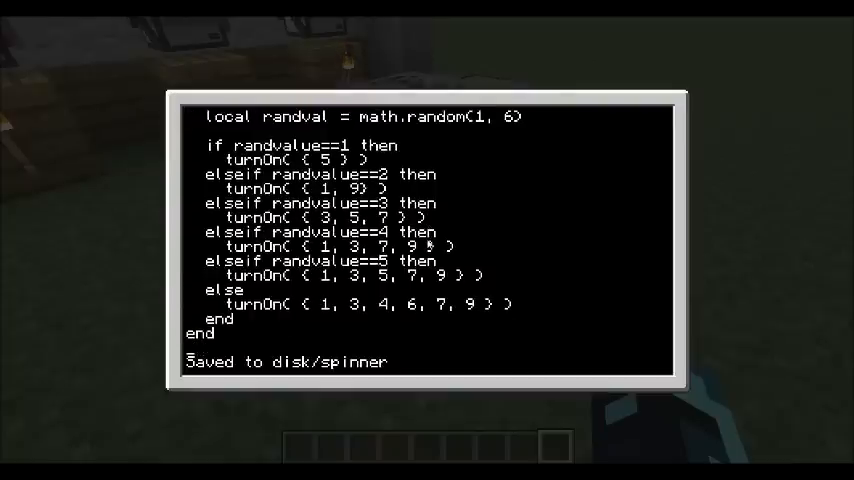
{"action": "scroll", "scroll_direction": "down", "scroll_amount": 3}
{"action": "type", "text": "spin"}
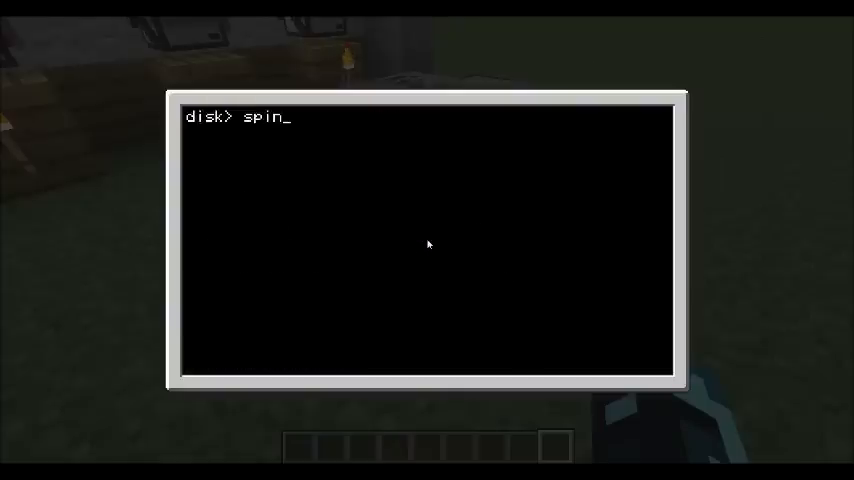
- Close the terminal and walk around to inspect the blank wall, turtles and lever
{"action": "key", "text": "Escape"}
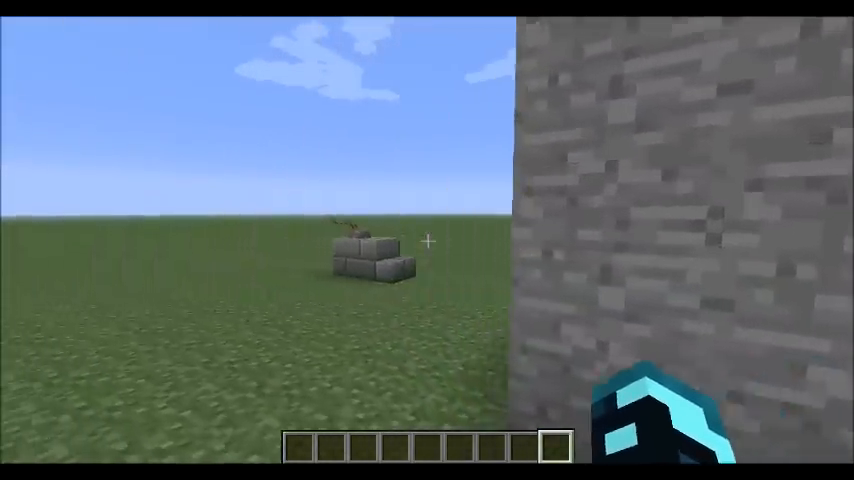
{"action": "mouse_move", "coordinate": [427, 240]}
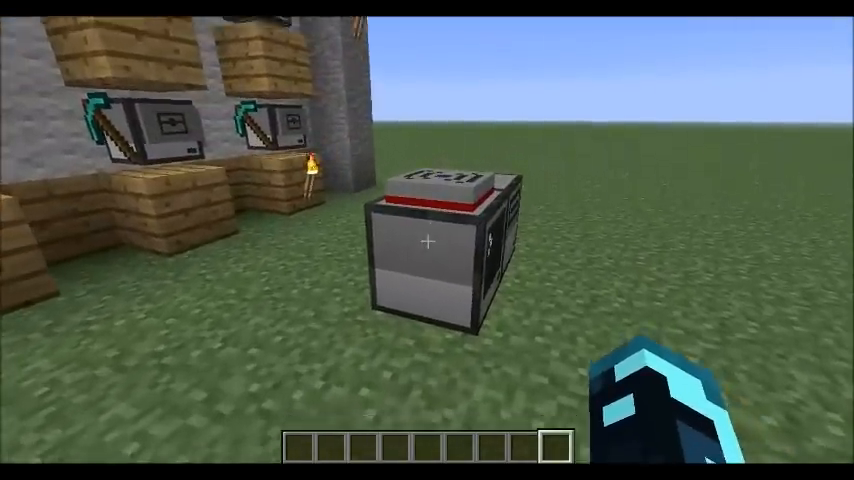
{"action": "mouse_move", "coordinate": [427, 240]}
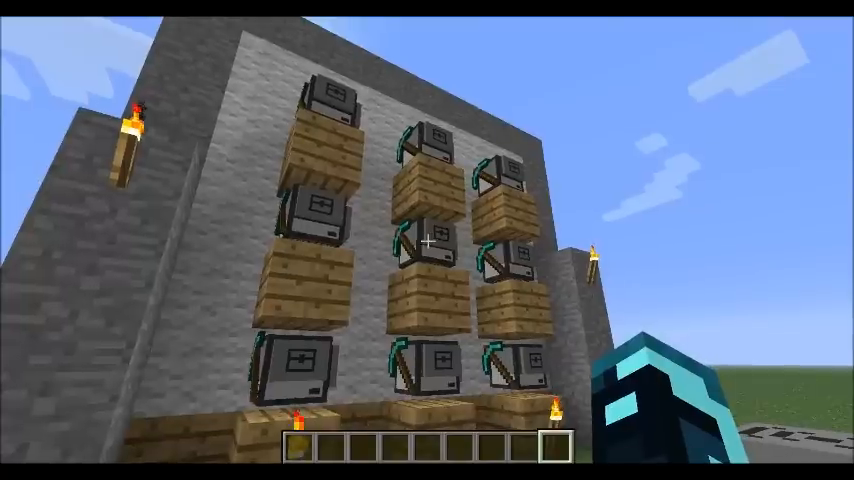
{"action": "mouse_move", "coordinate": [427, 240]}
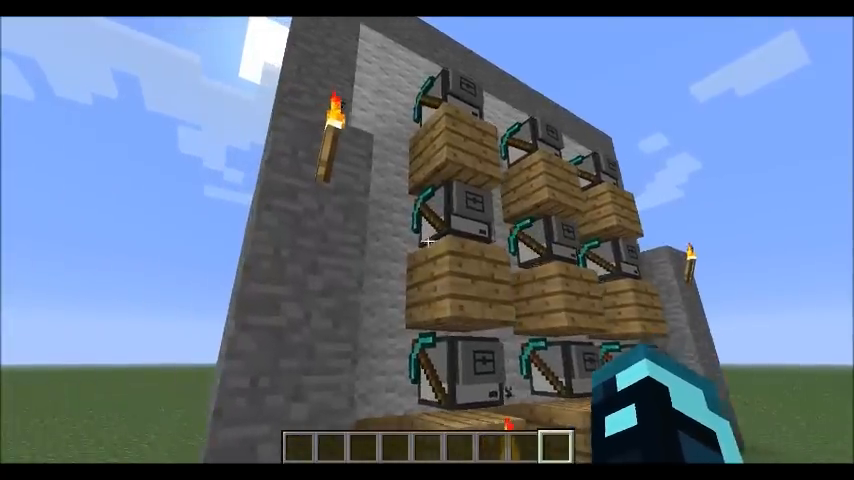
{"action": "mouse_move", "coordinate": [427, 240]}
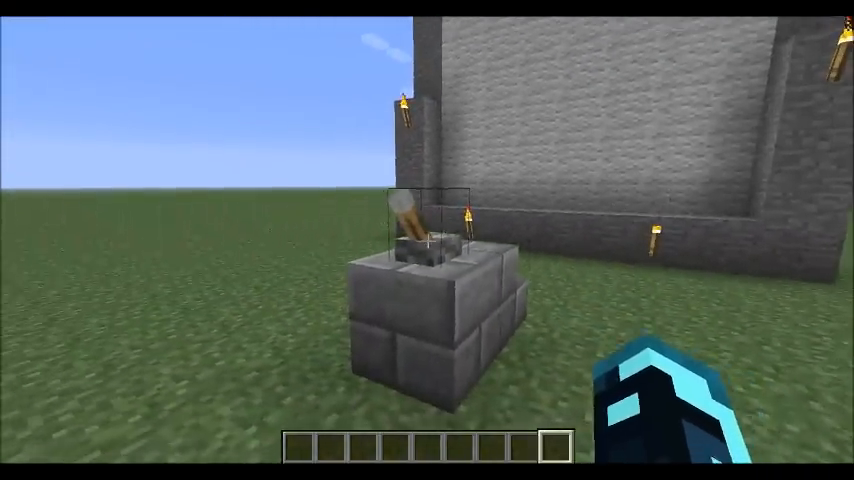
{"action": "mouse_move", "coordinate": [427, 240]}
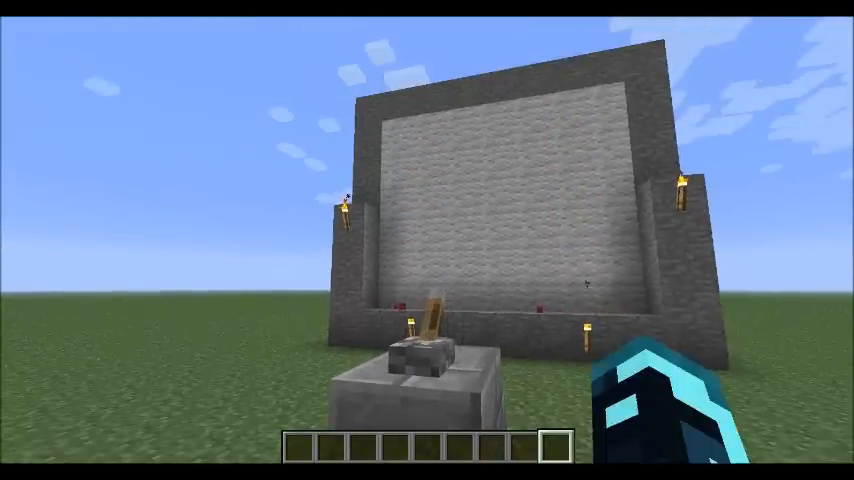
{"action": "mouse_move", "coordinate": [427, 240]}
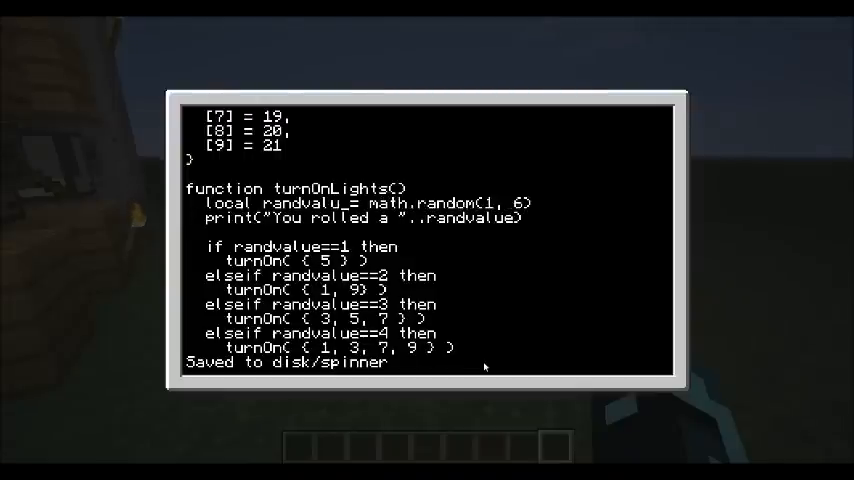
- Rename randval to randvalue, add the "You rolled a" print, and exit the editor
{"action": "scroll", "scroll_direction": "down", "scroll_amount": 3}
{"action": "type", "text": "spi"}
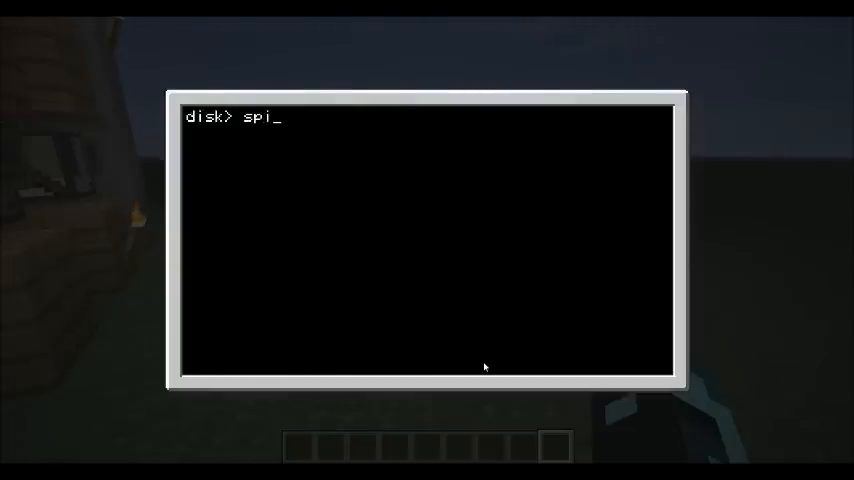
{"action": "key", "text": "Escape"}
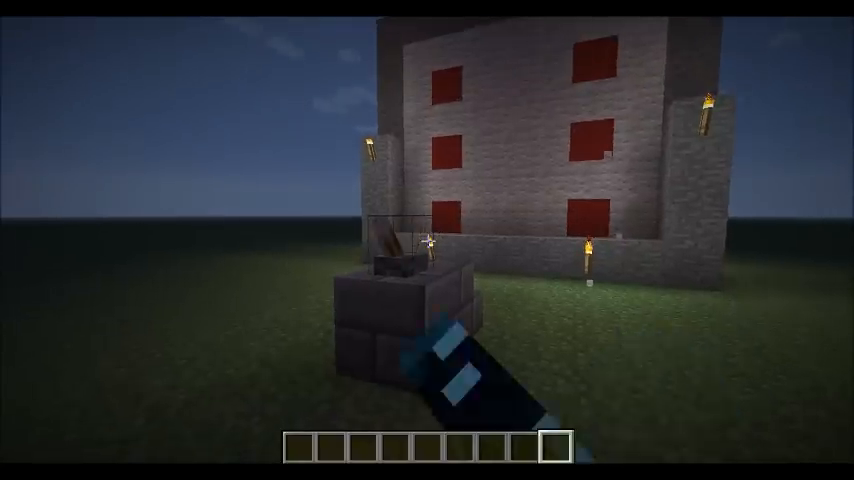
{"action": "mouse_move", "coordinate": [427, 240]}
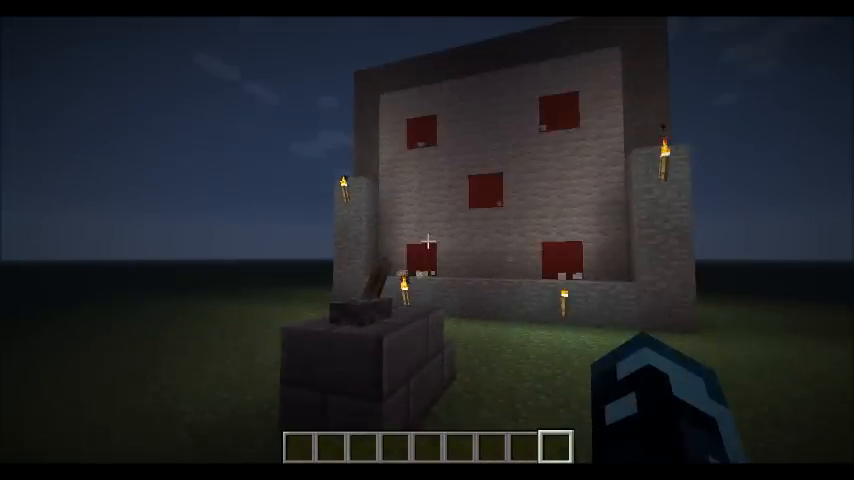
{"action": "mouse_move", "coordinate": [427, 240]}
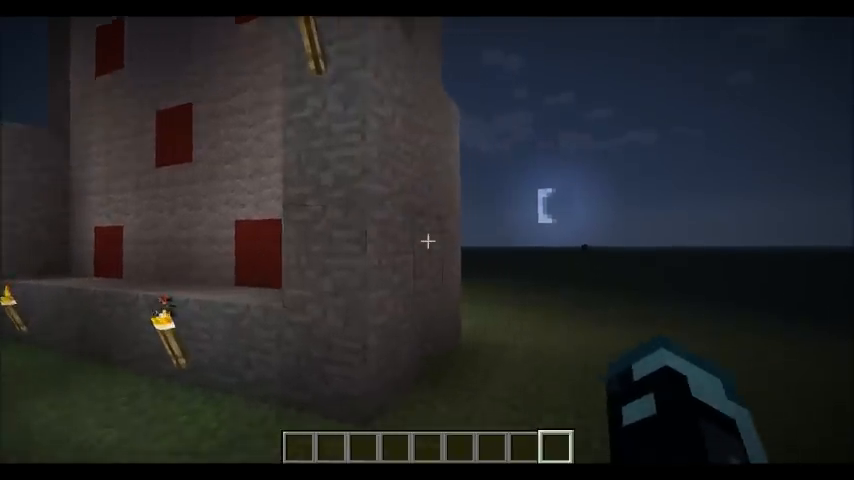
{"action": "mouse_move", "coordinate": [427, 240]}
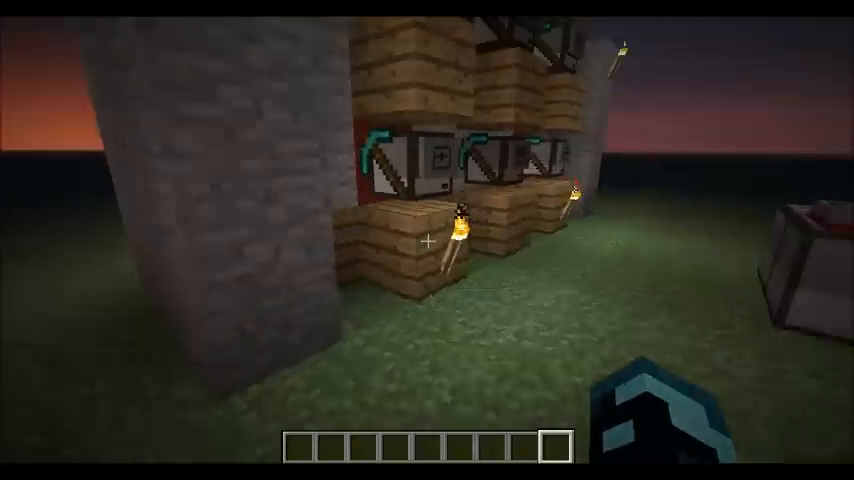
{"action": "mouse_move", "coordinate": [427, 240]}
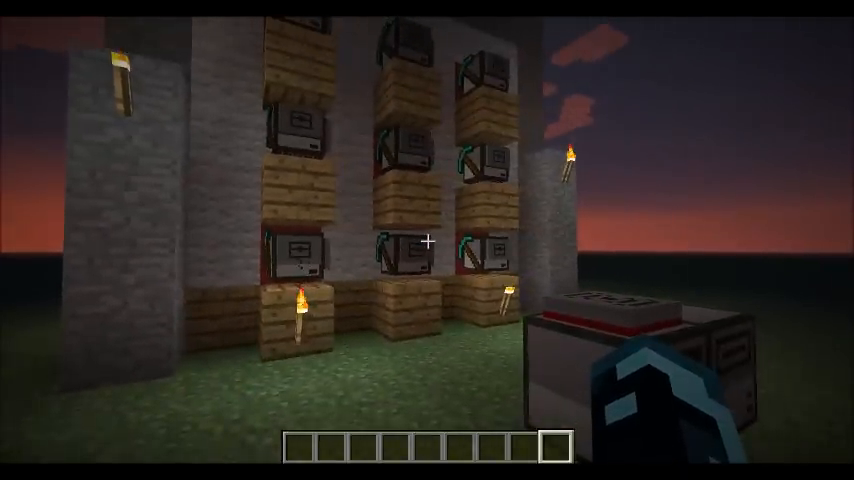
{"action": "mouse_move", "coordinate": [427, 240]}
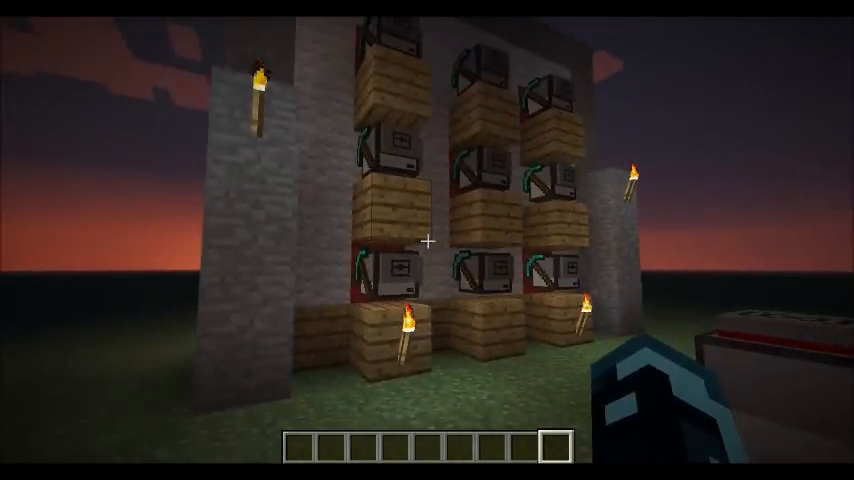
{"action": "mouse_move", "coordinate": [427, 240]}
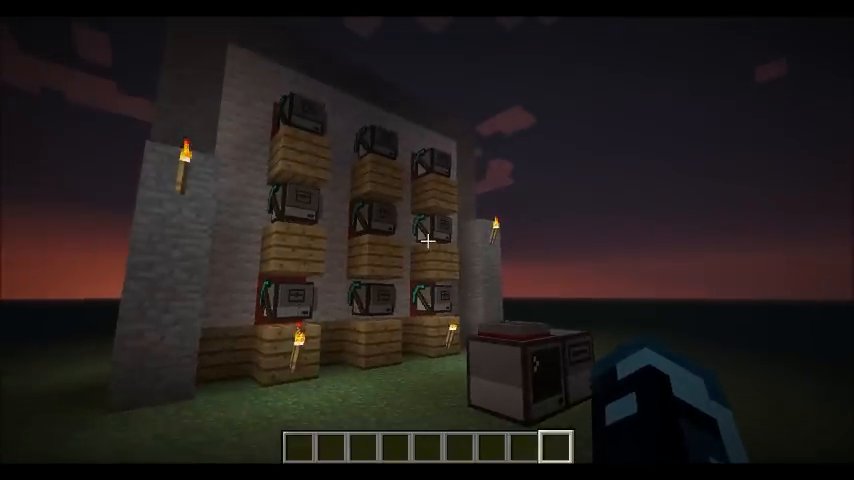
{"action": "mouse_move", "coordinate": [427, 240]}
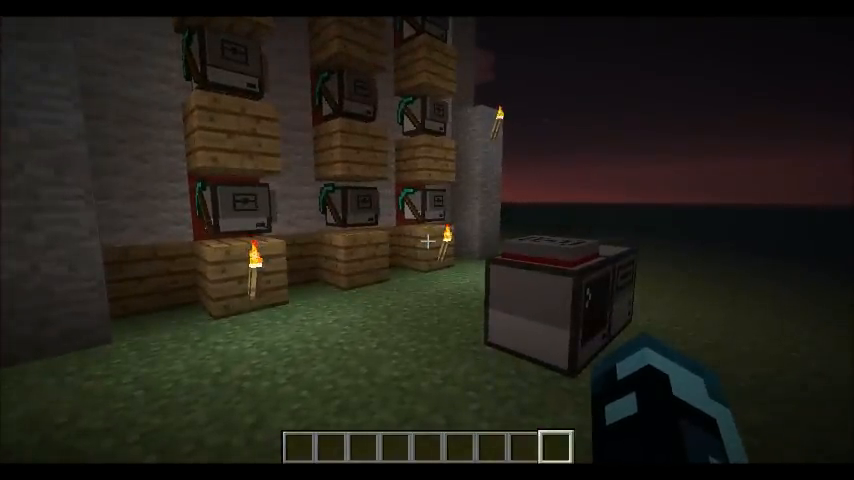
{"action": "mouse_move", "coordinate": [427, 240]}
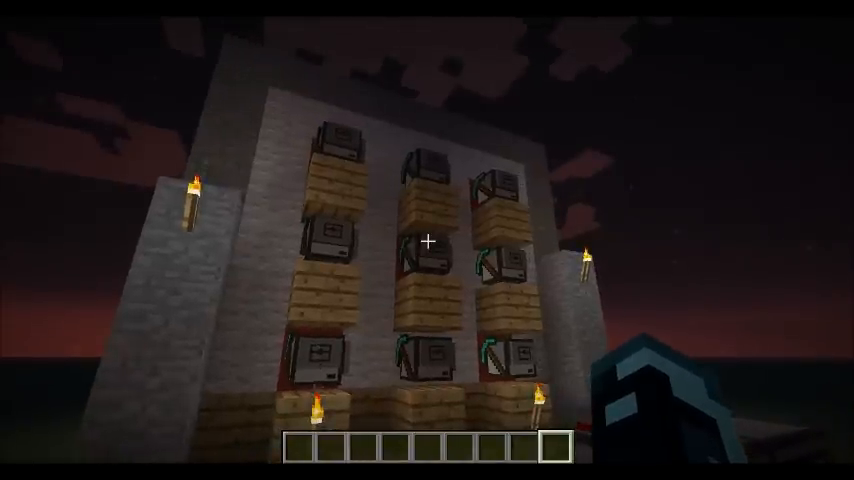